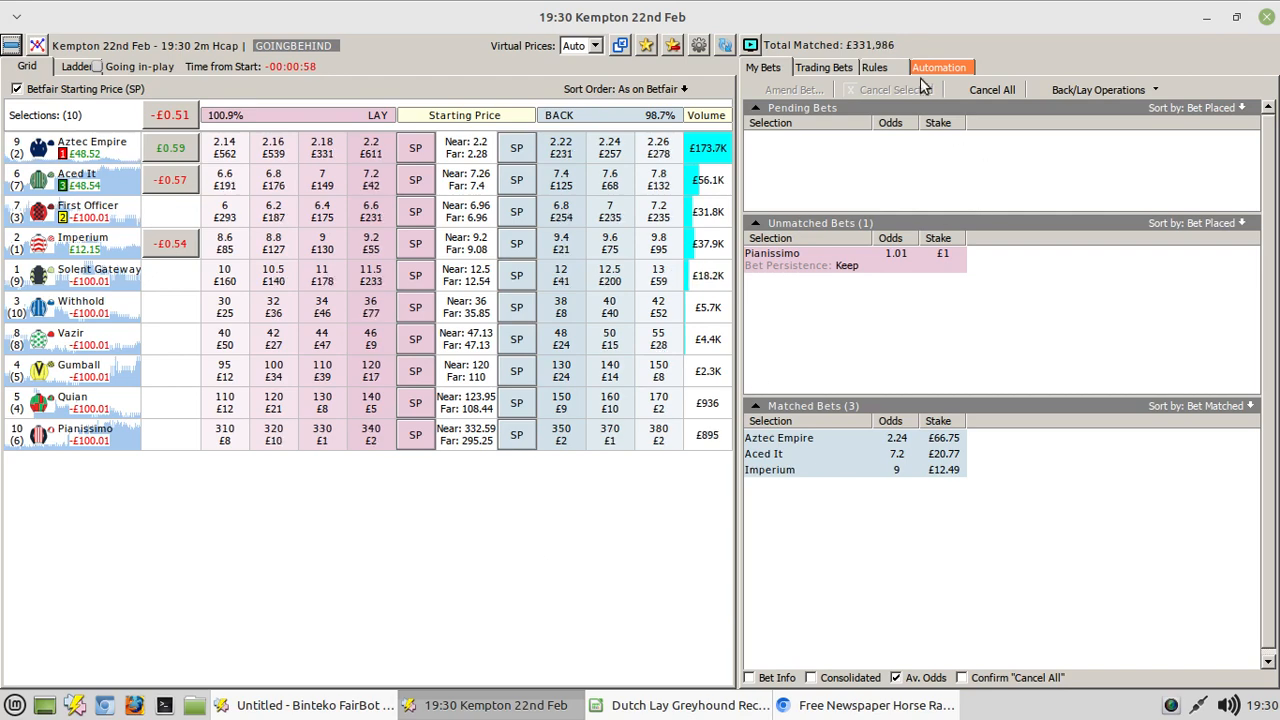
Step: Switch to the Automation tab to view the '25% Target Variable Green Up' rules
left_click(940, 67)
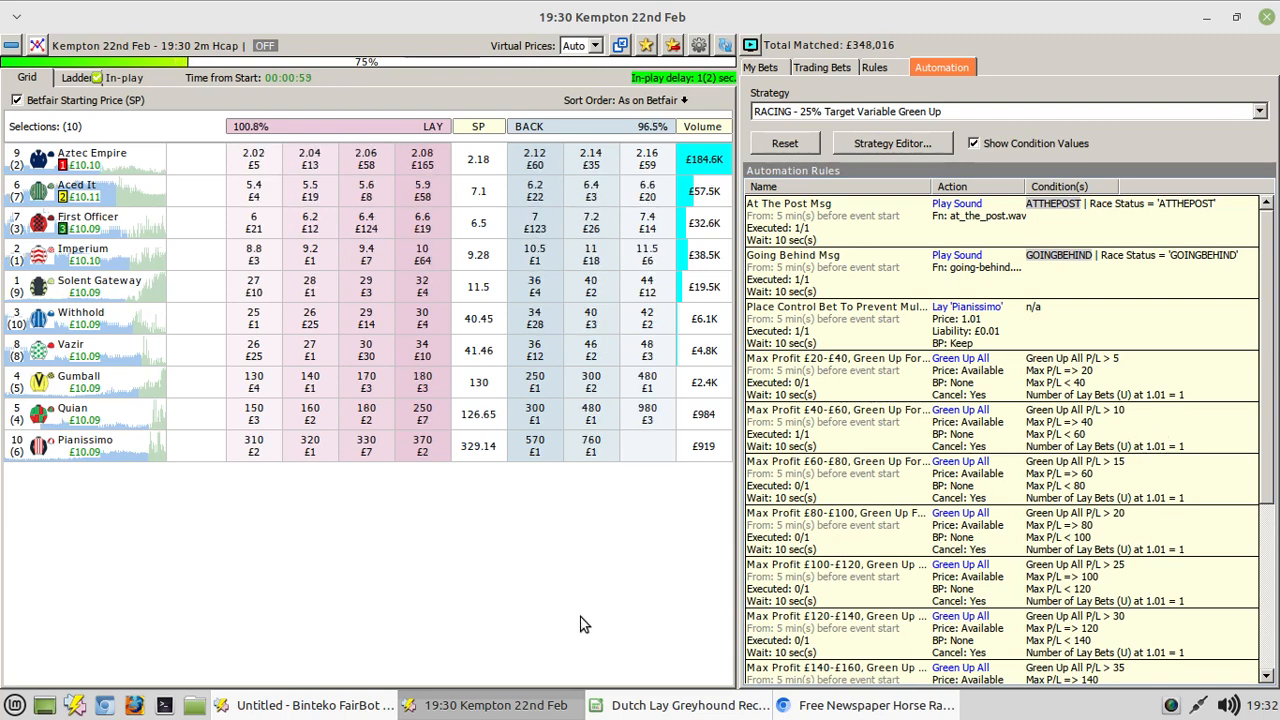
mouse_move(365, 520)
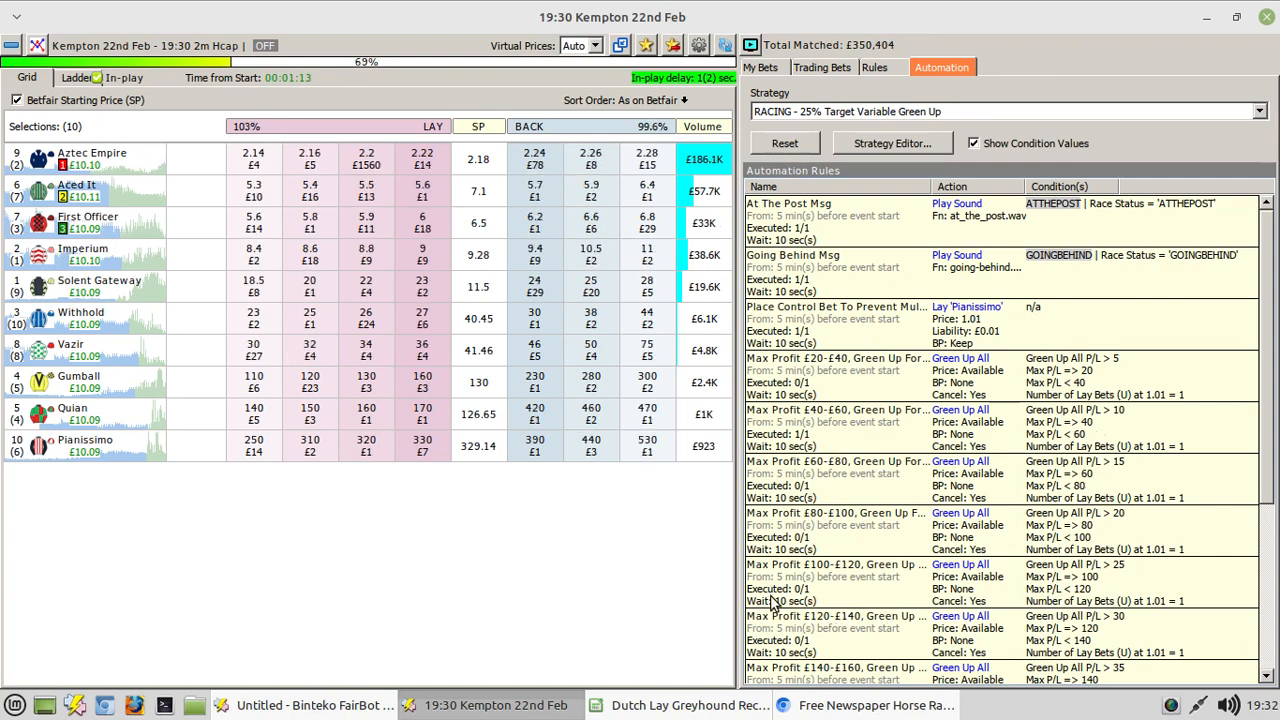
mouse_move(615, 580)
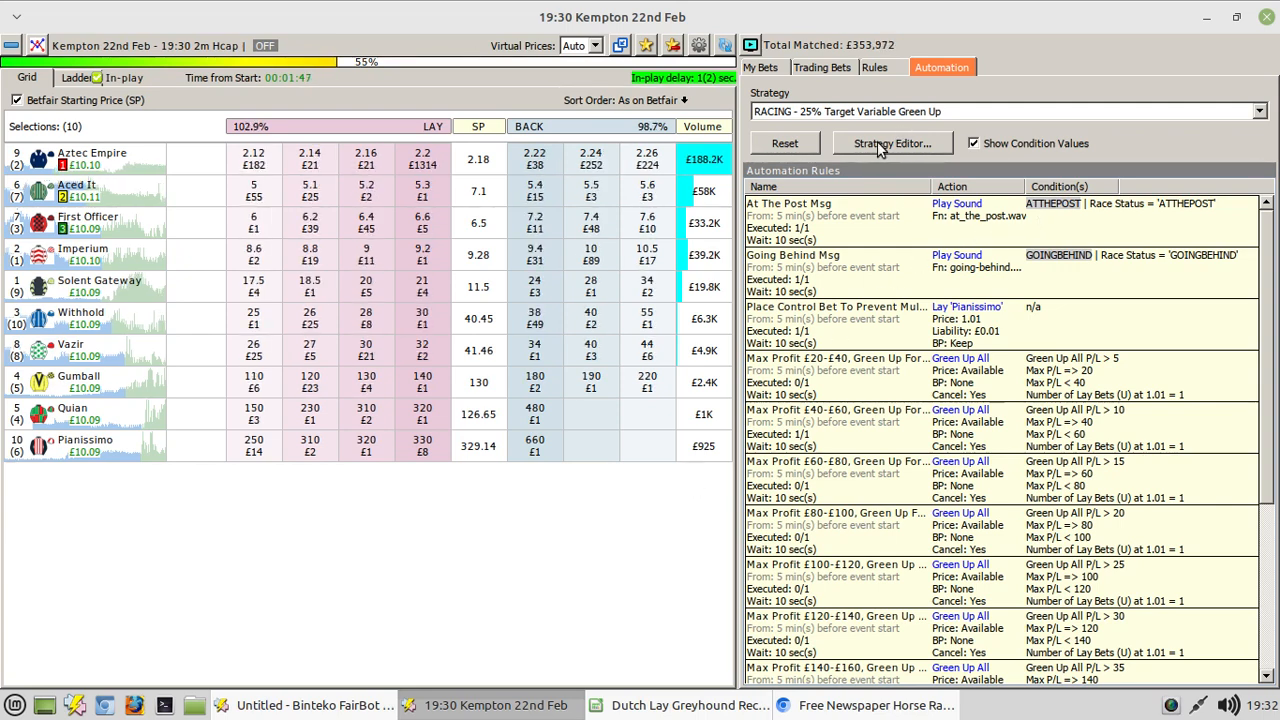
Step: Open the Strategy Editor maximized with the Name column widened to show full rule names
left_click(891, 143)
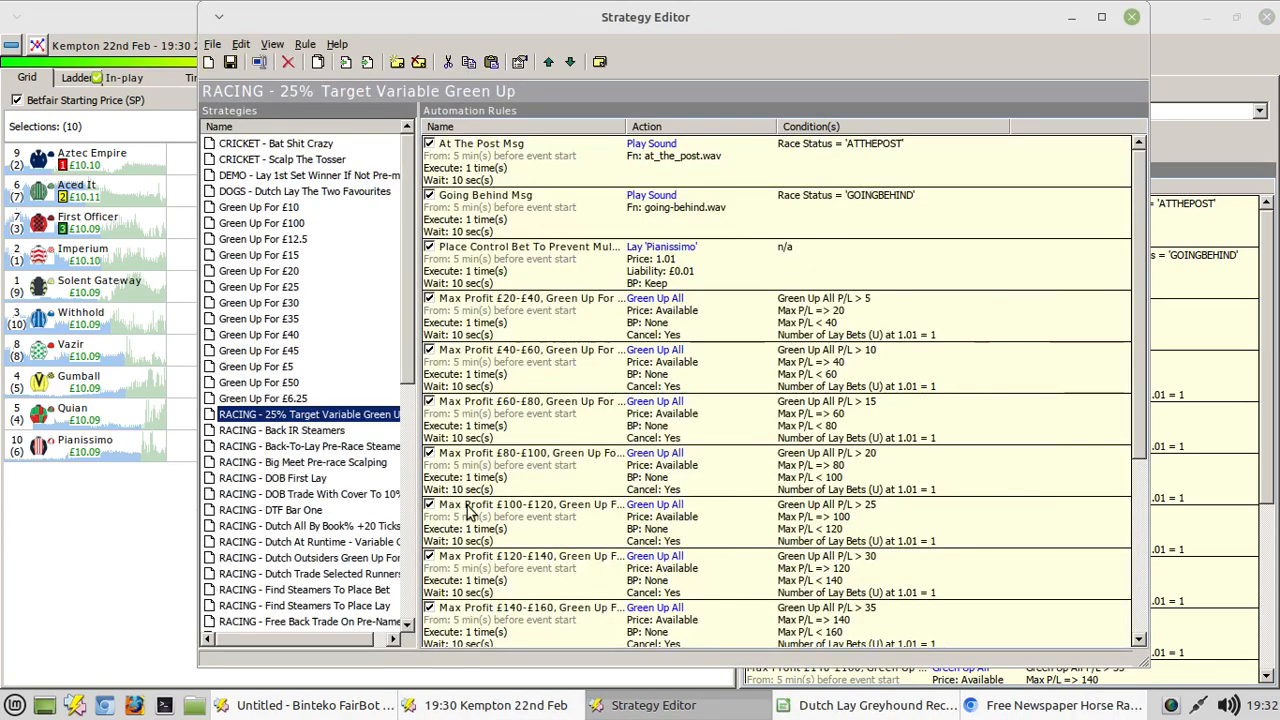
left_click(1101, 17)
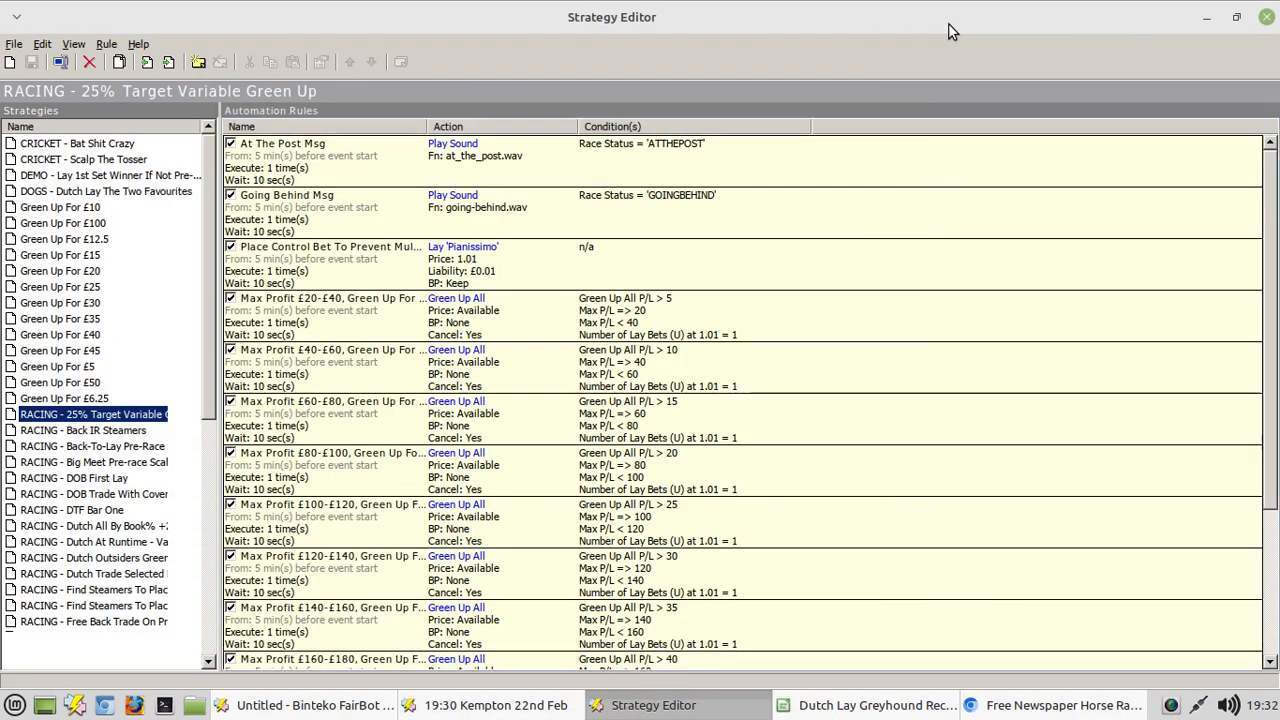
left_click_drag(418, 126, 510, 126)
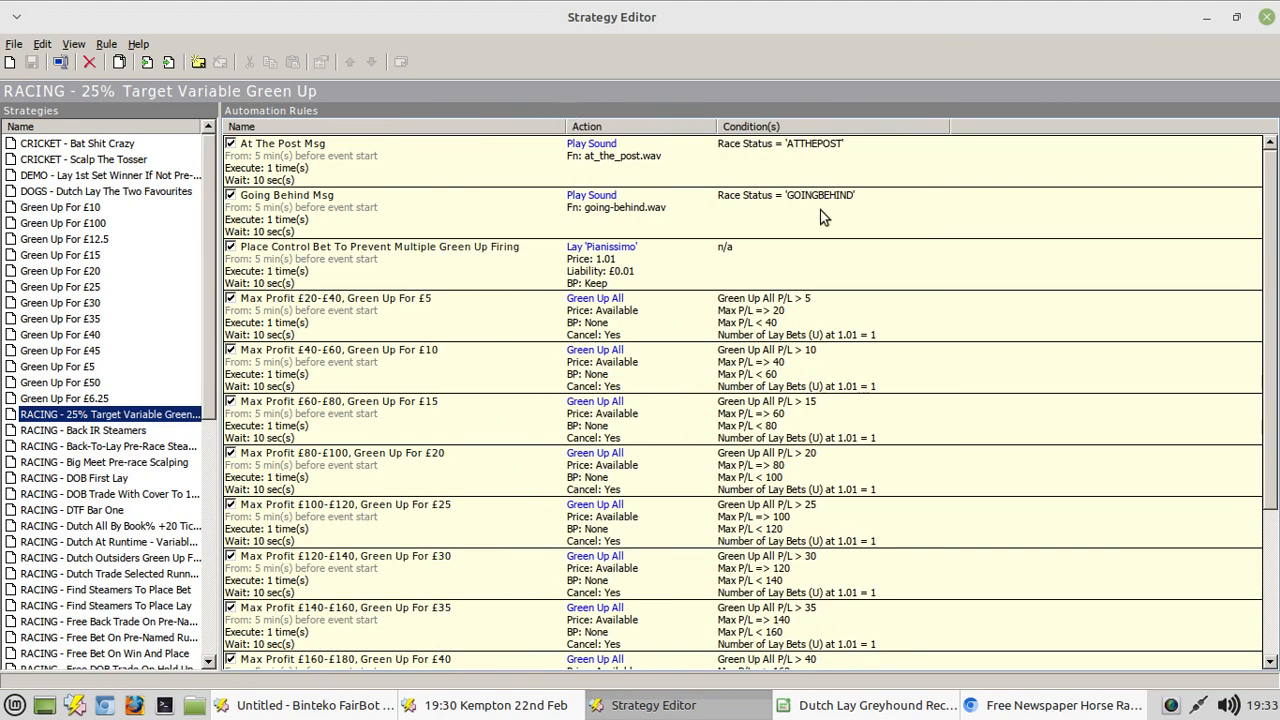
Step: Scroll the rules list down to Max Profit £200+ and the Trading Out Msg rule
scroll("down", 3)
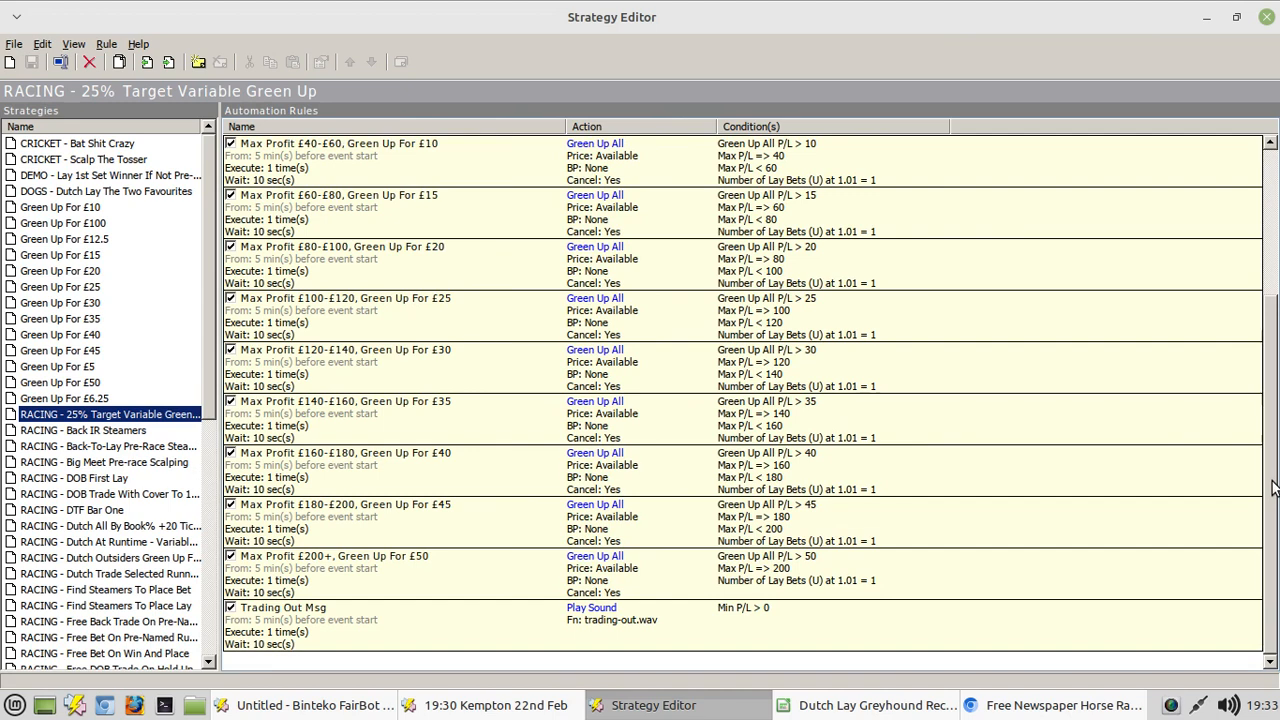
mouse_move(337, 331)
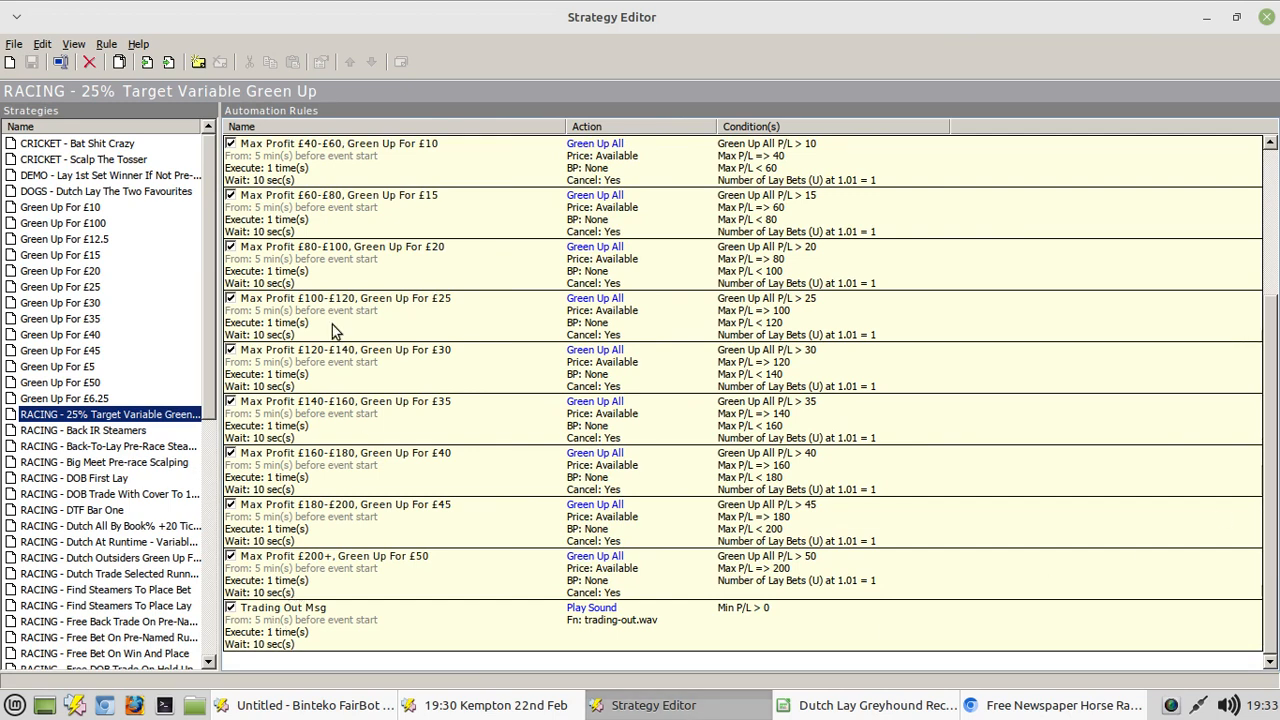
mouse_move(358, 365)
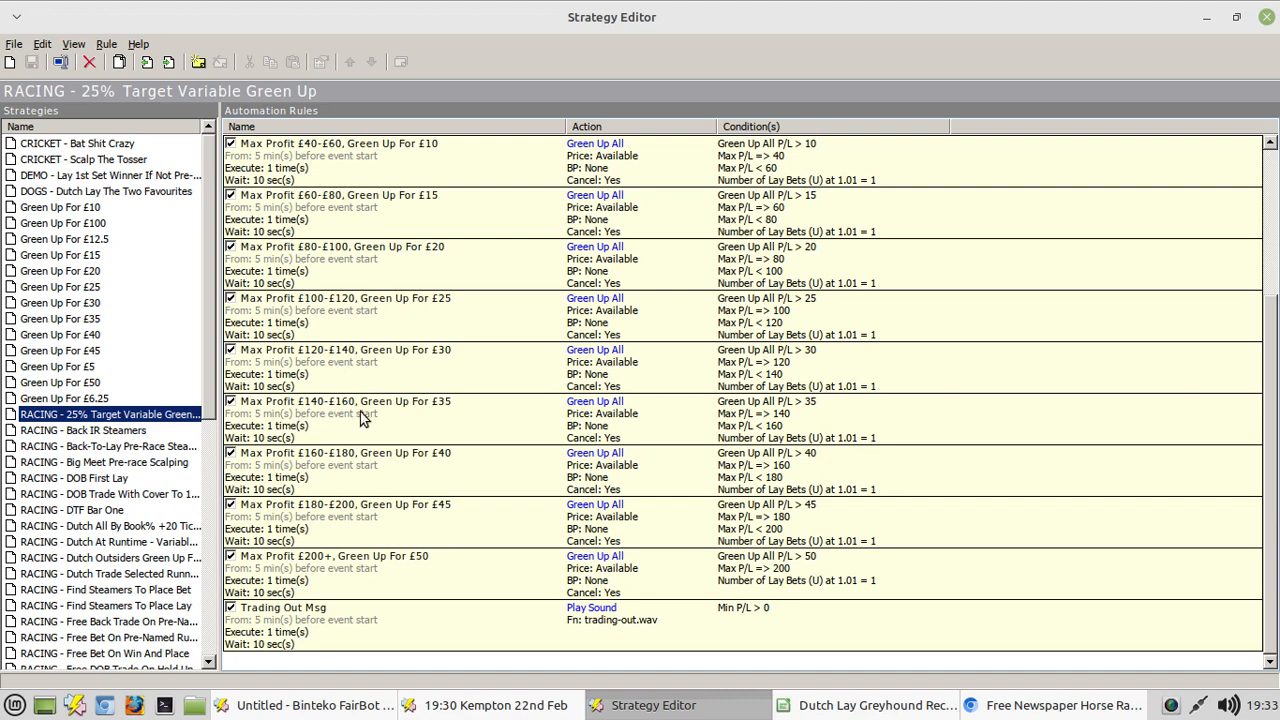
mouse_move(340, 463)
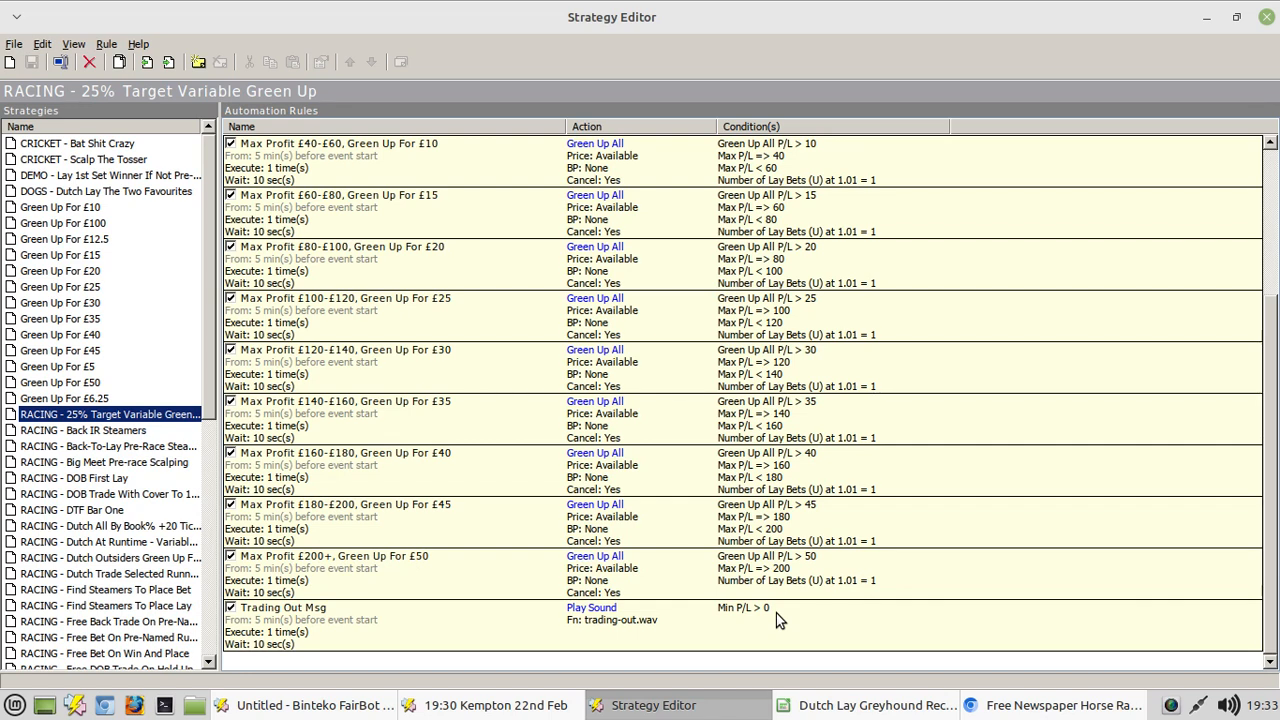
mouse_move(556, 392)
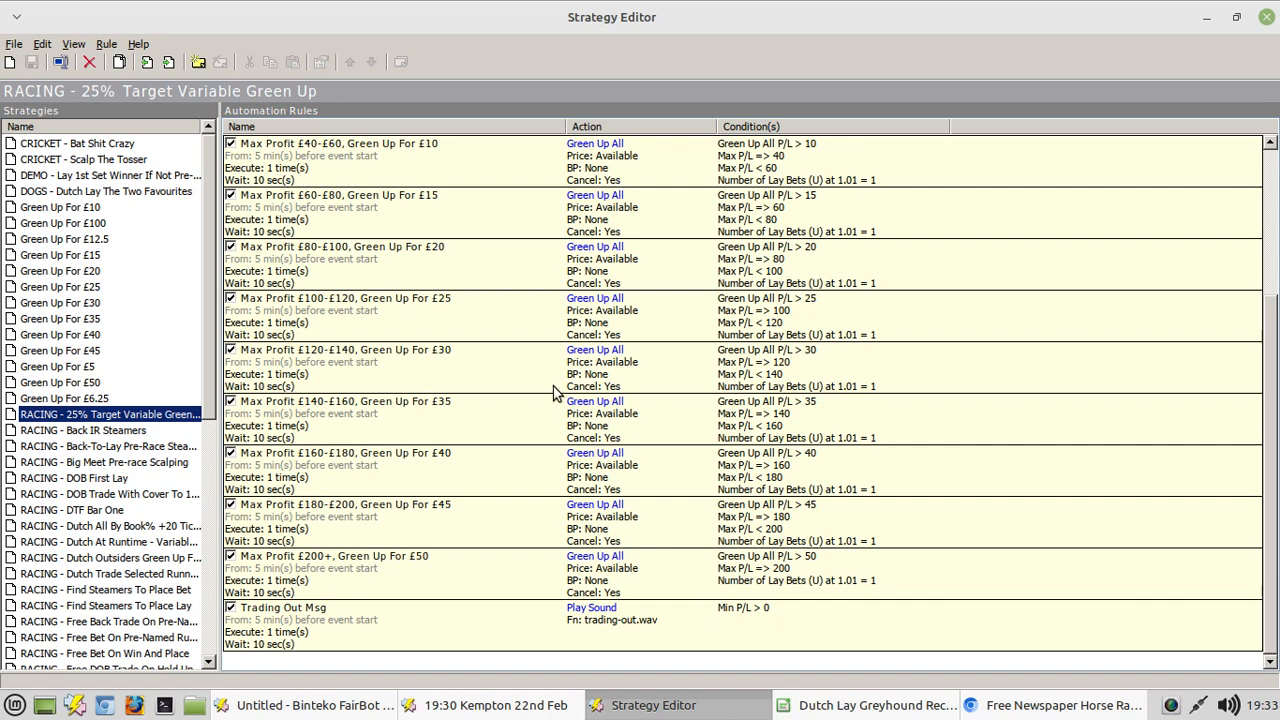
scroll("up", 3)
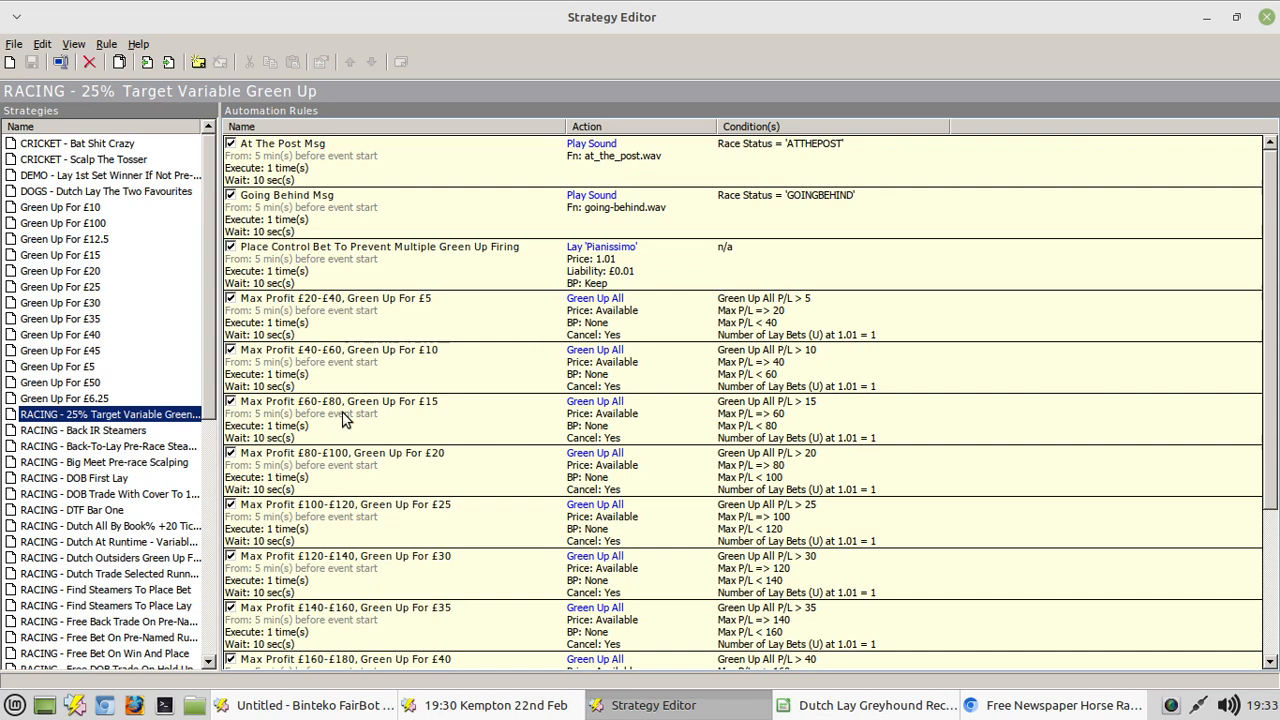
mouse_move(812, 485)
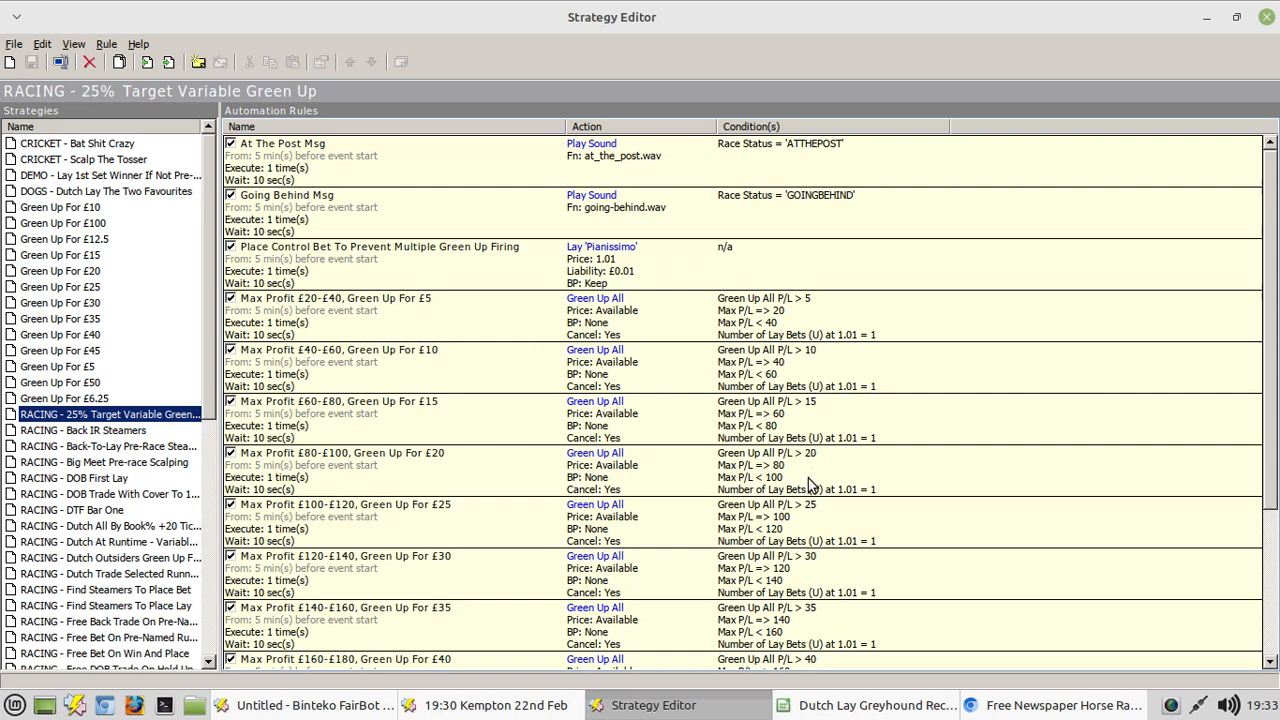
mouse_move(828, 358)
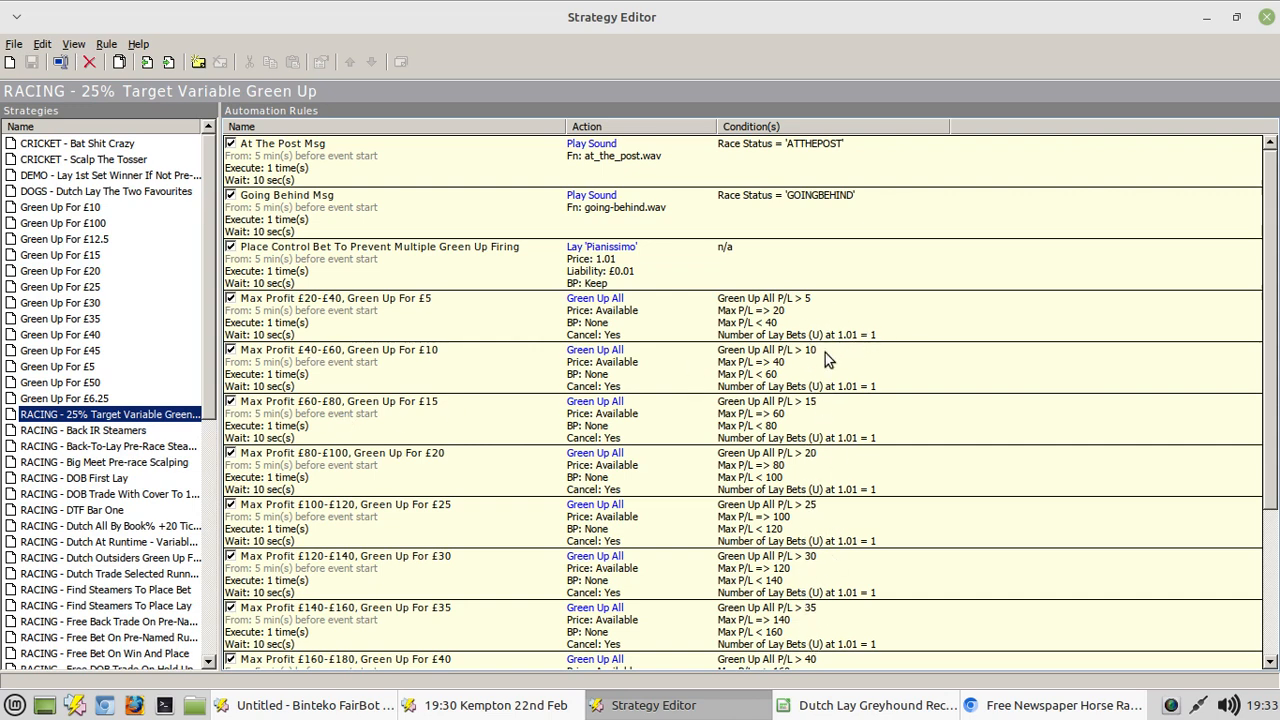
mouse_move(290, 318)
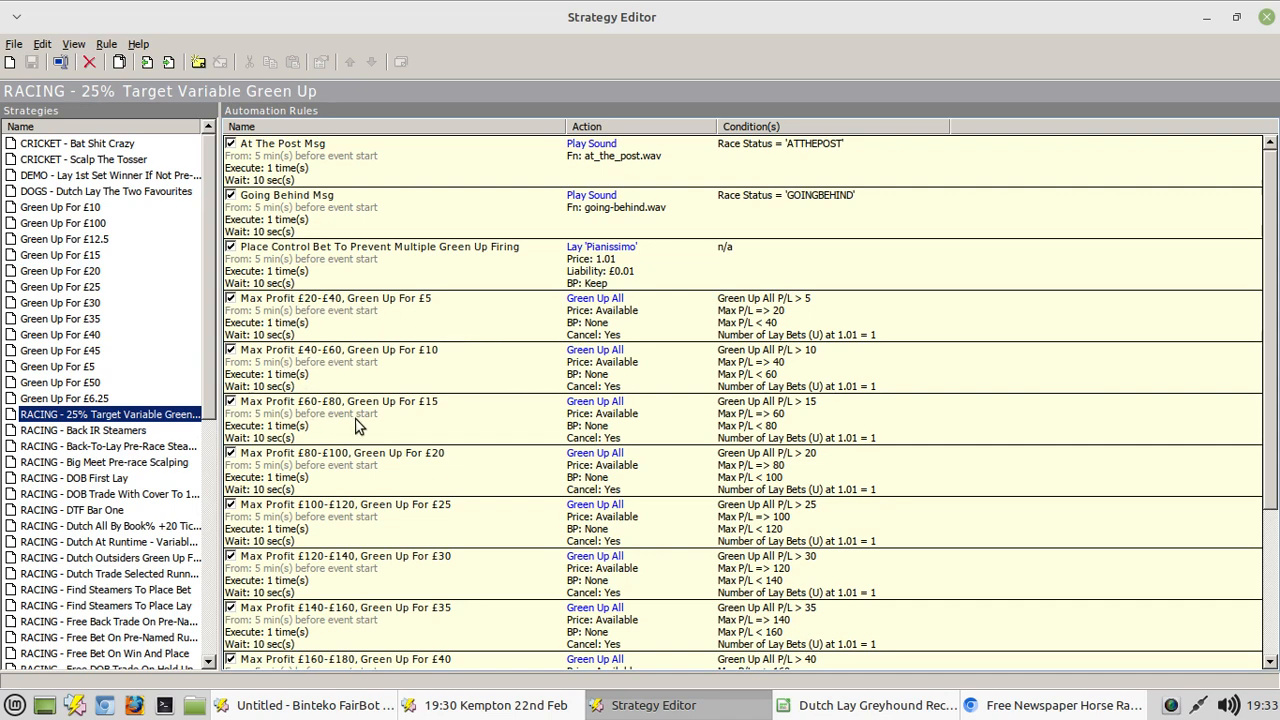
mouse_move(825, 312)
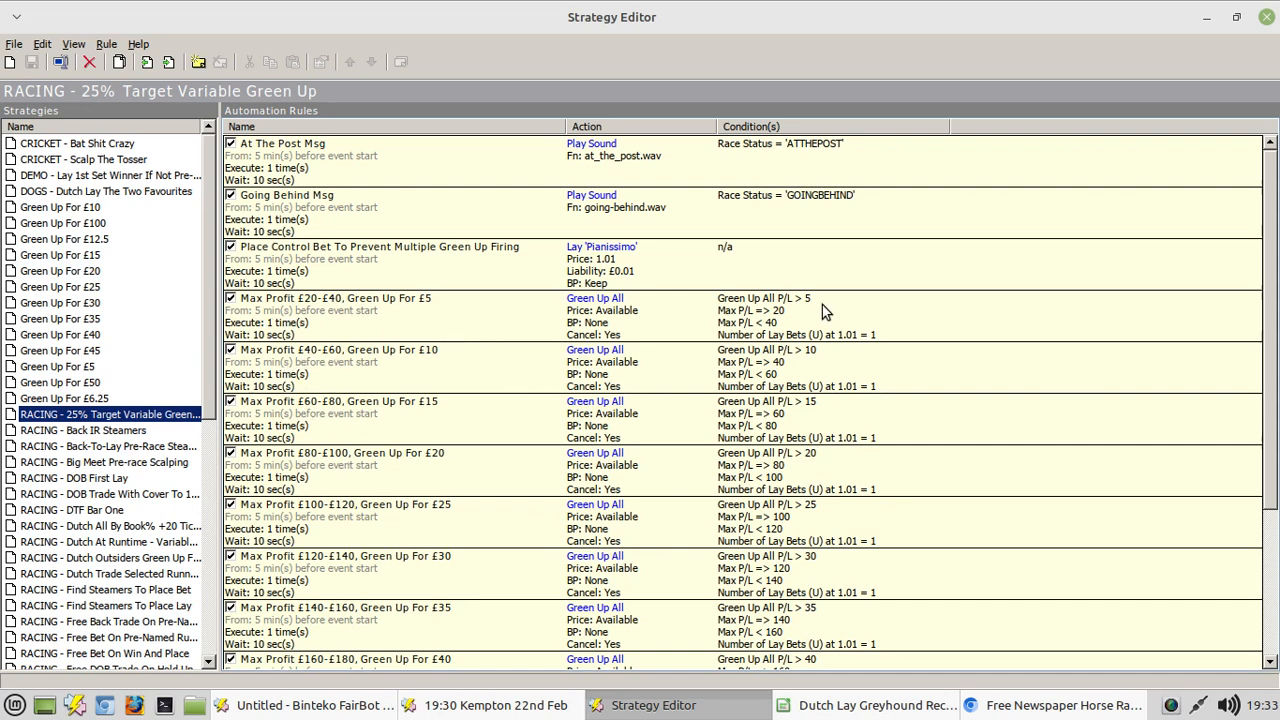
mouse_move(828, 467)
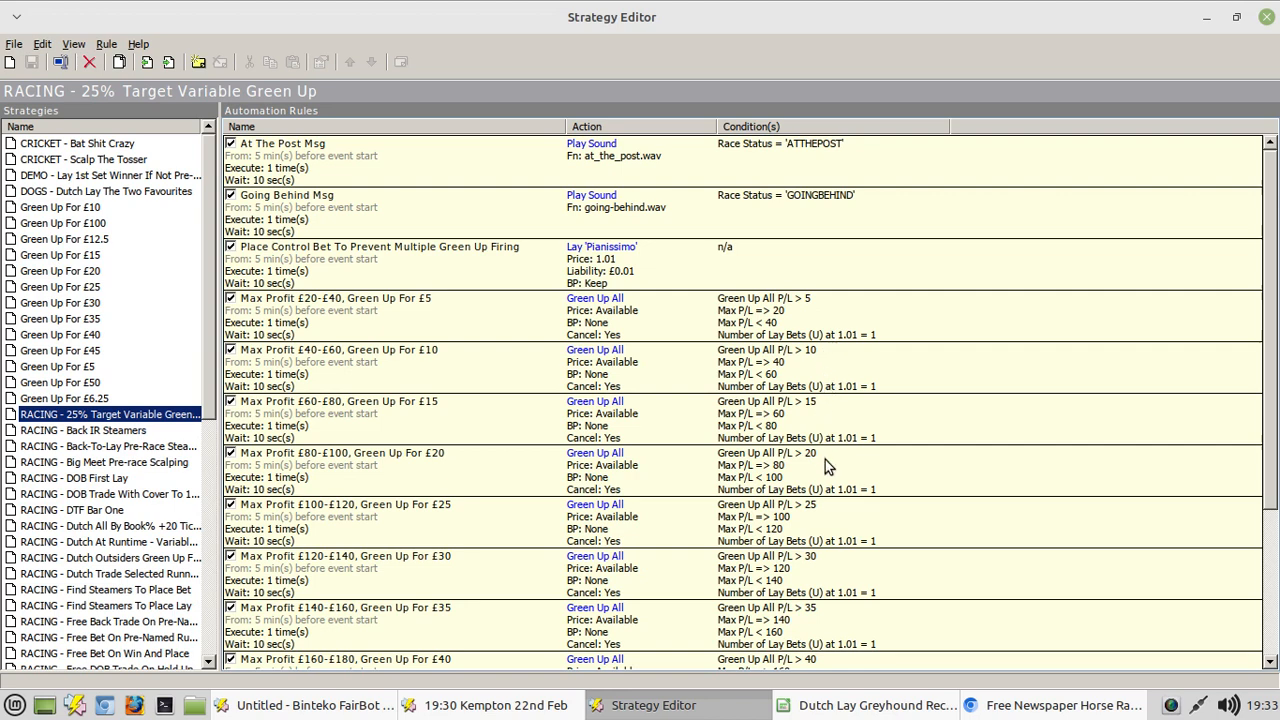
mouse_move(1081, 379)
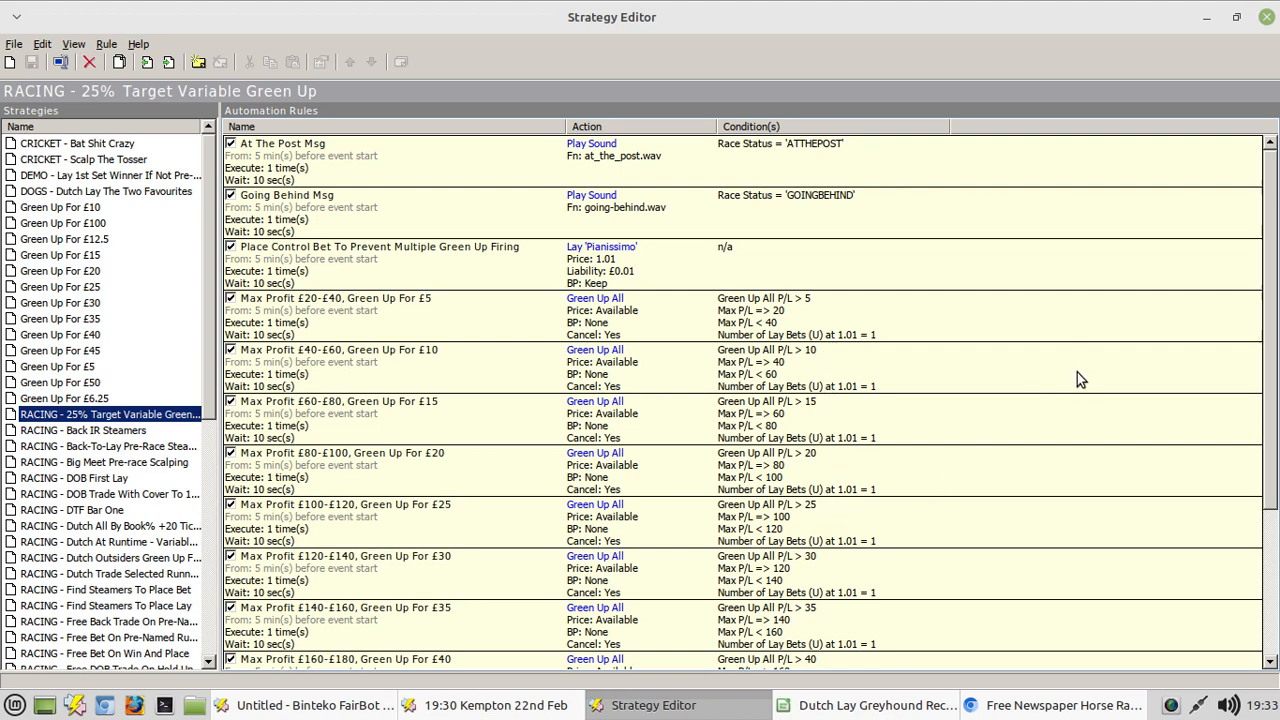
mouse_move(1059, 389)
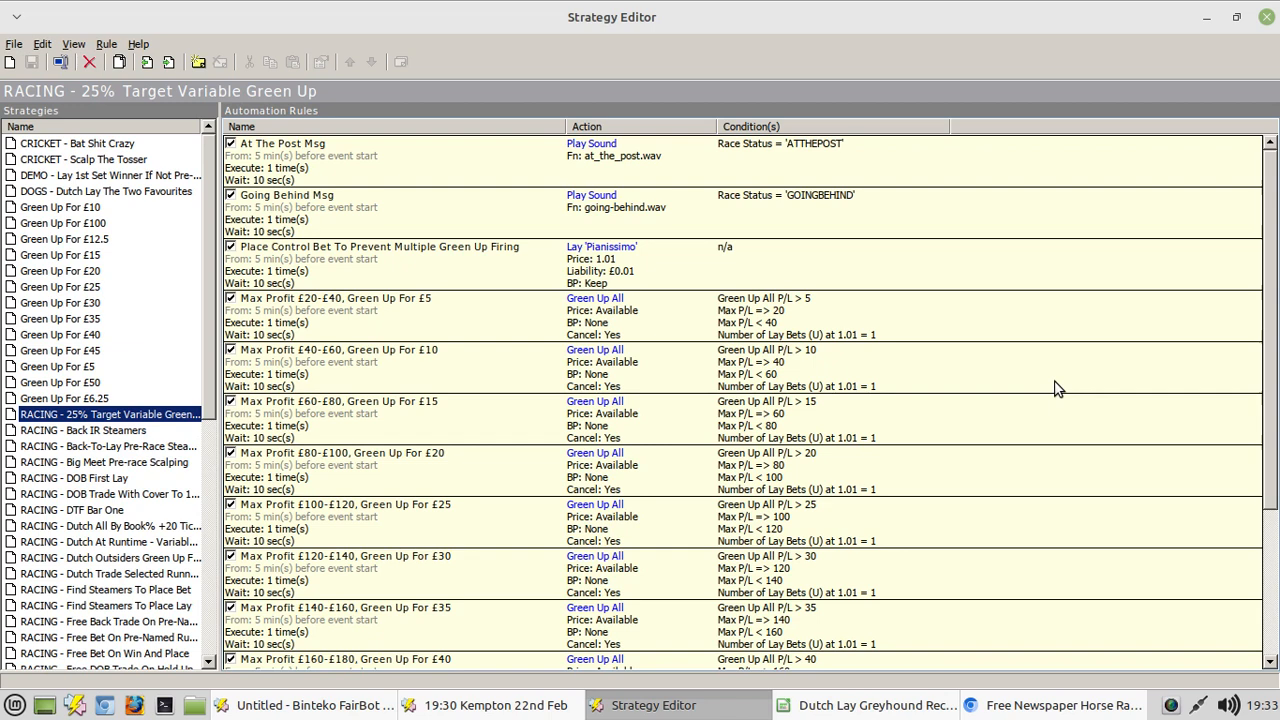
mouse_move(934, 432)
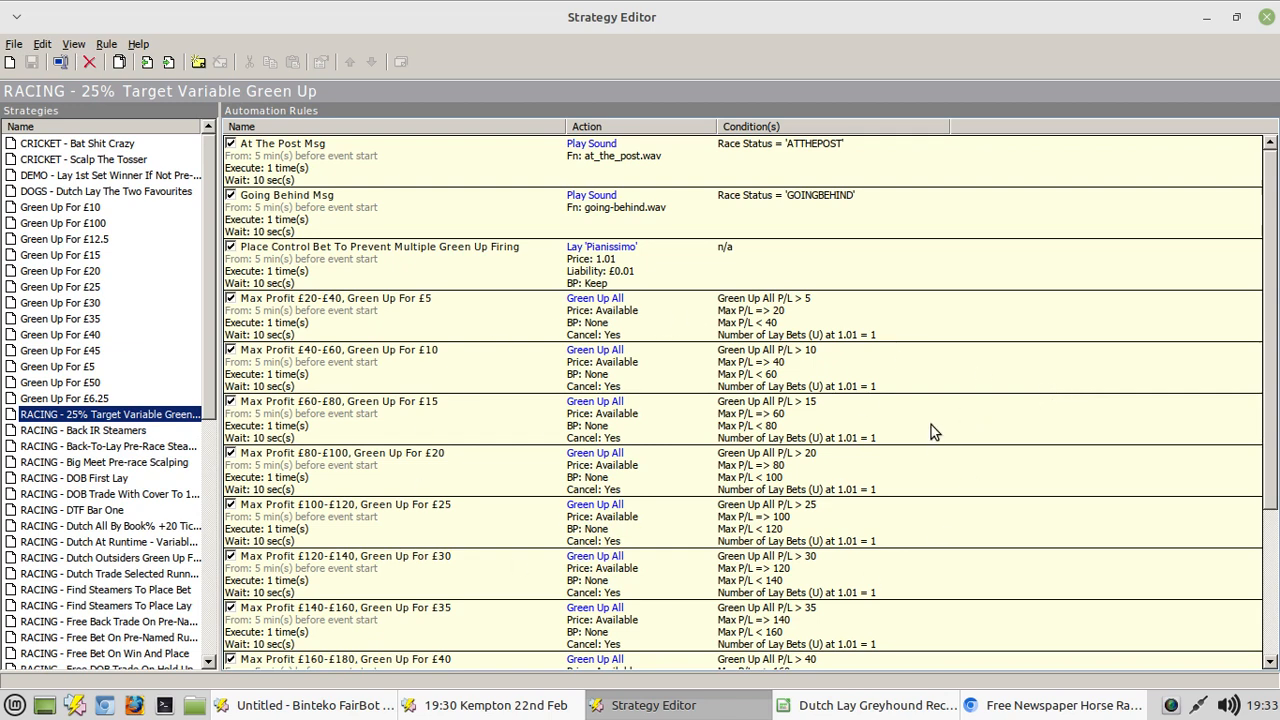
mouse_move(760, 428)
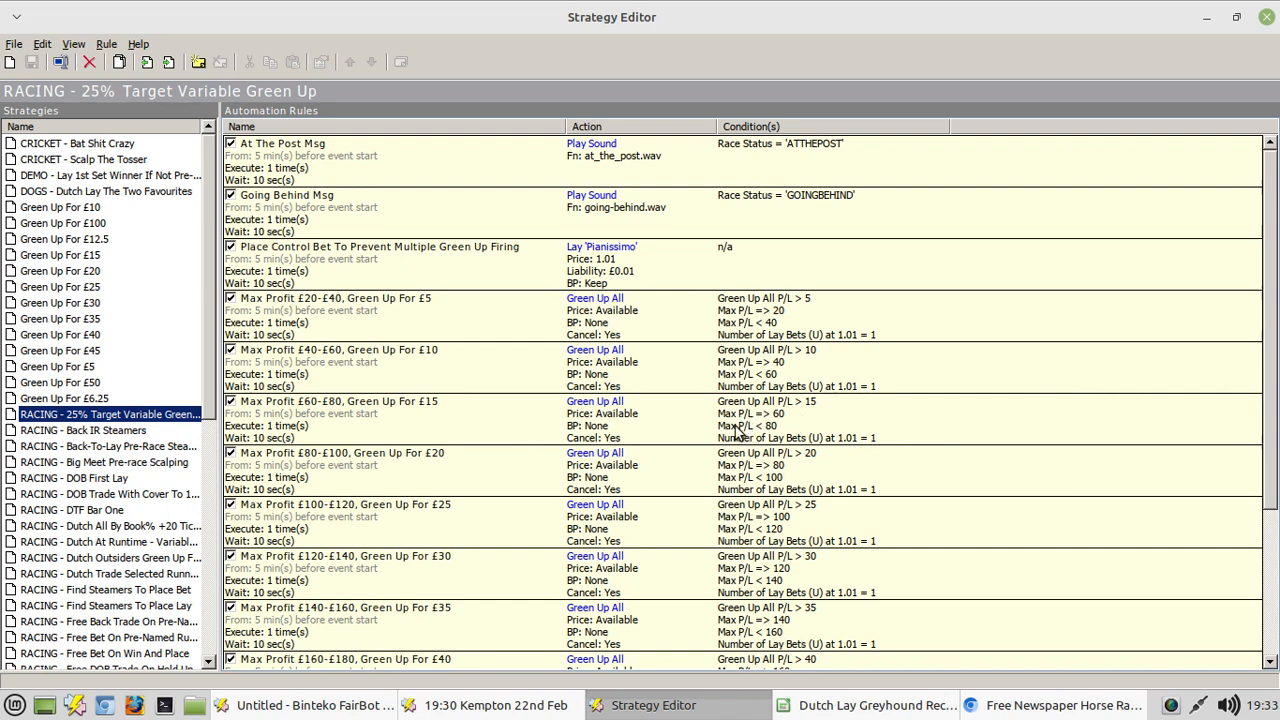
mouse_move(788, 425)
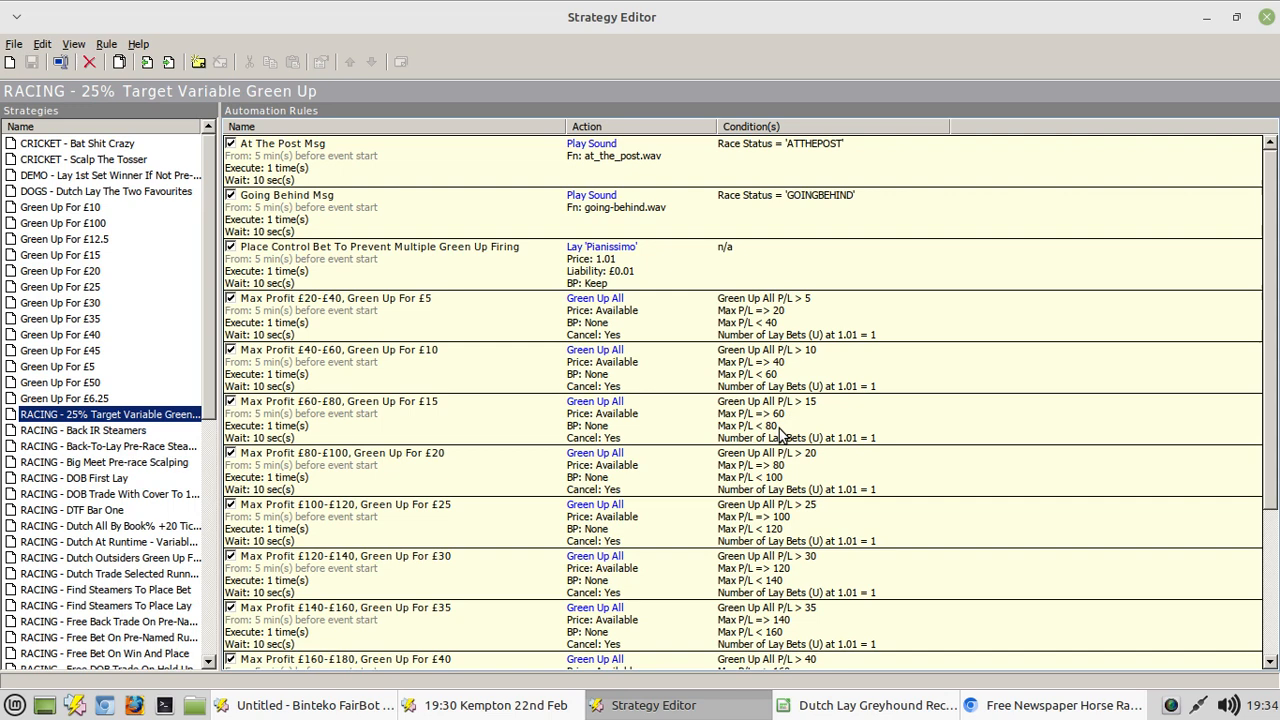
mouse_move(775, 457)
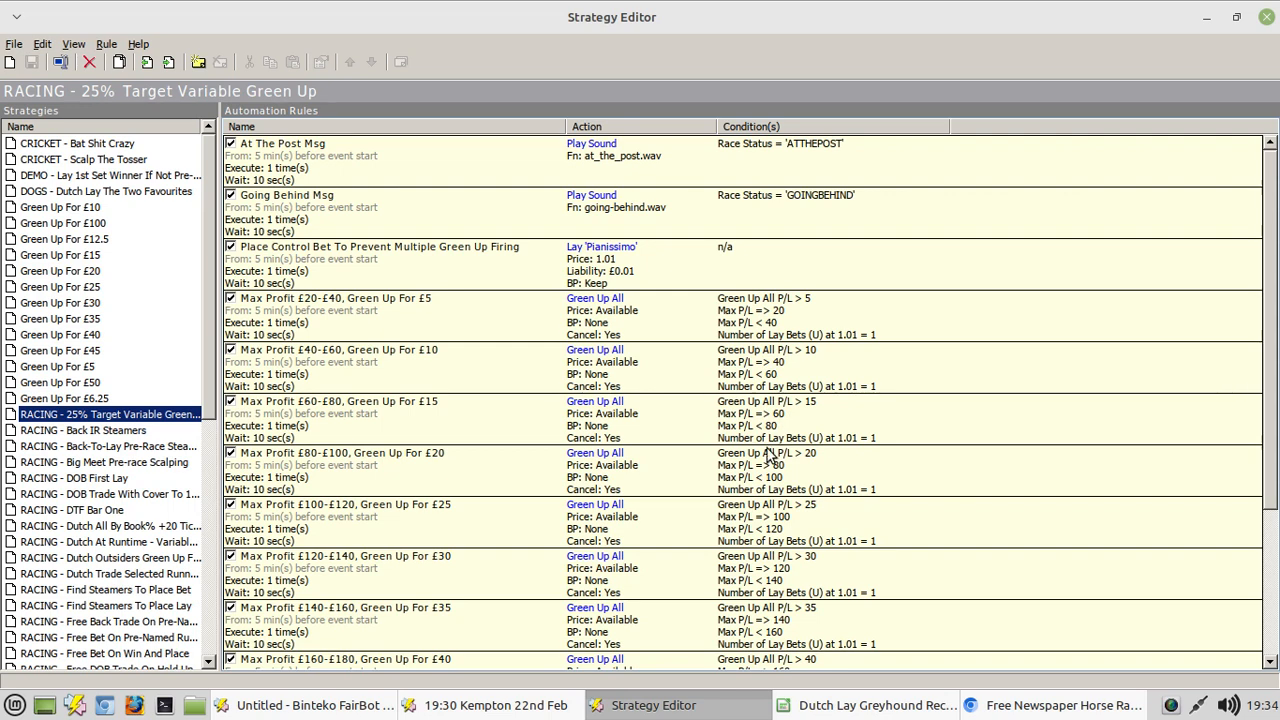
mouse_move(752, 467)
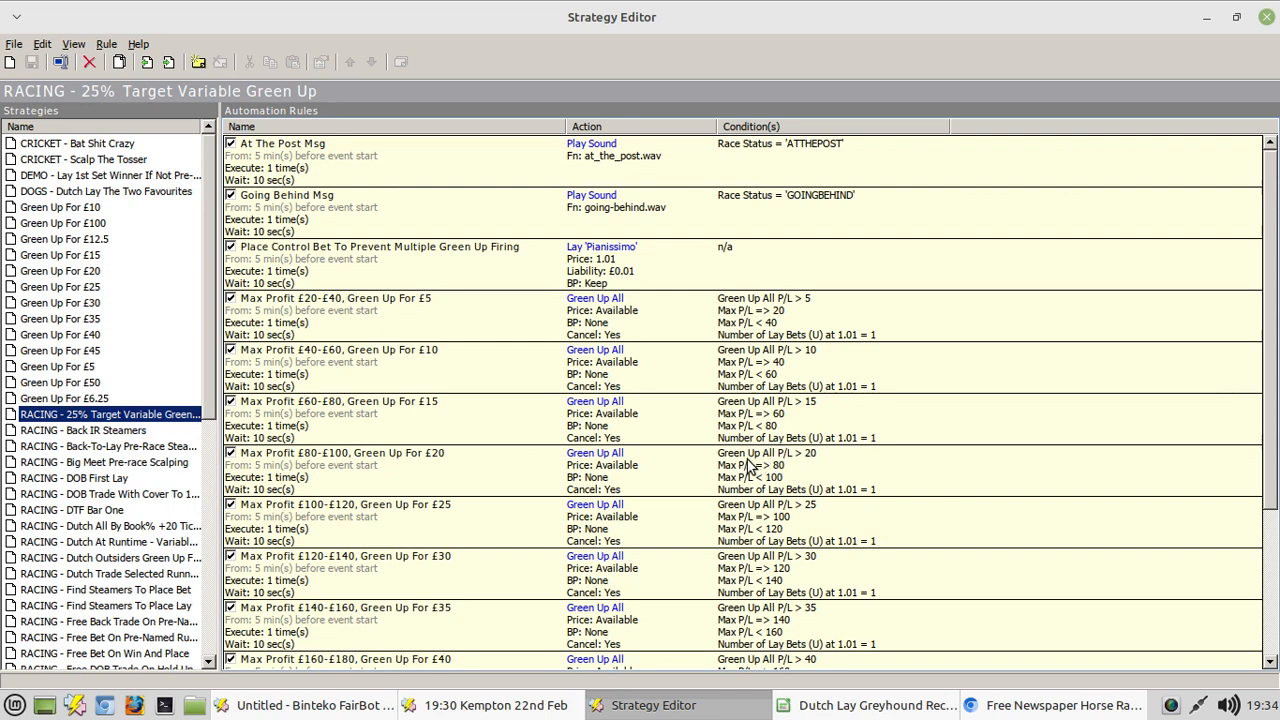
mouse_move(835, 460)
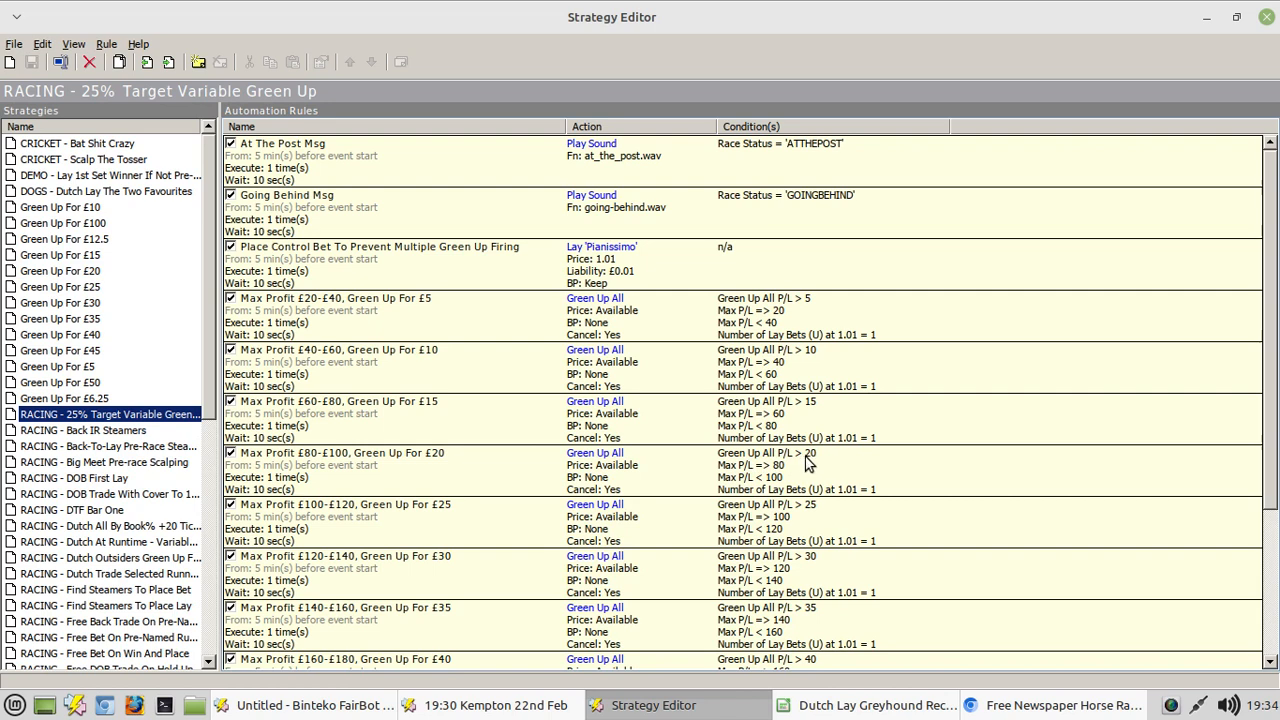
mouse_move(828, 461)
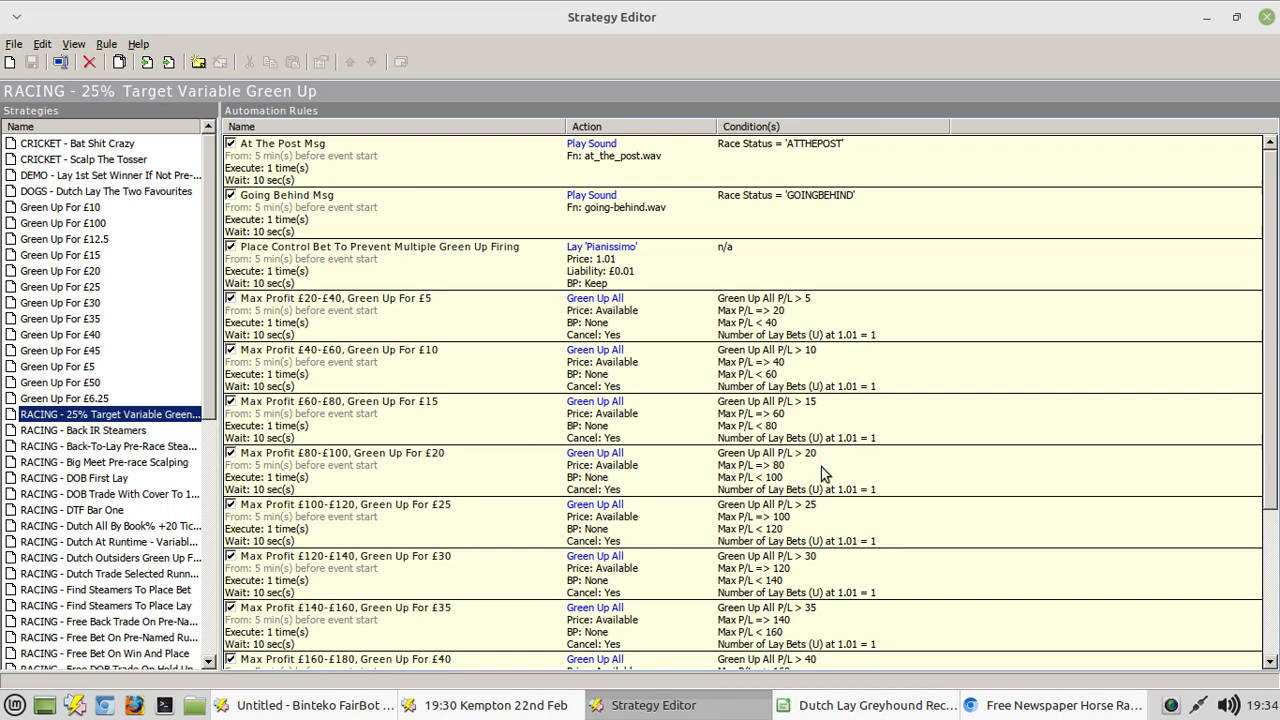
mouse_move(843, 474)
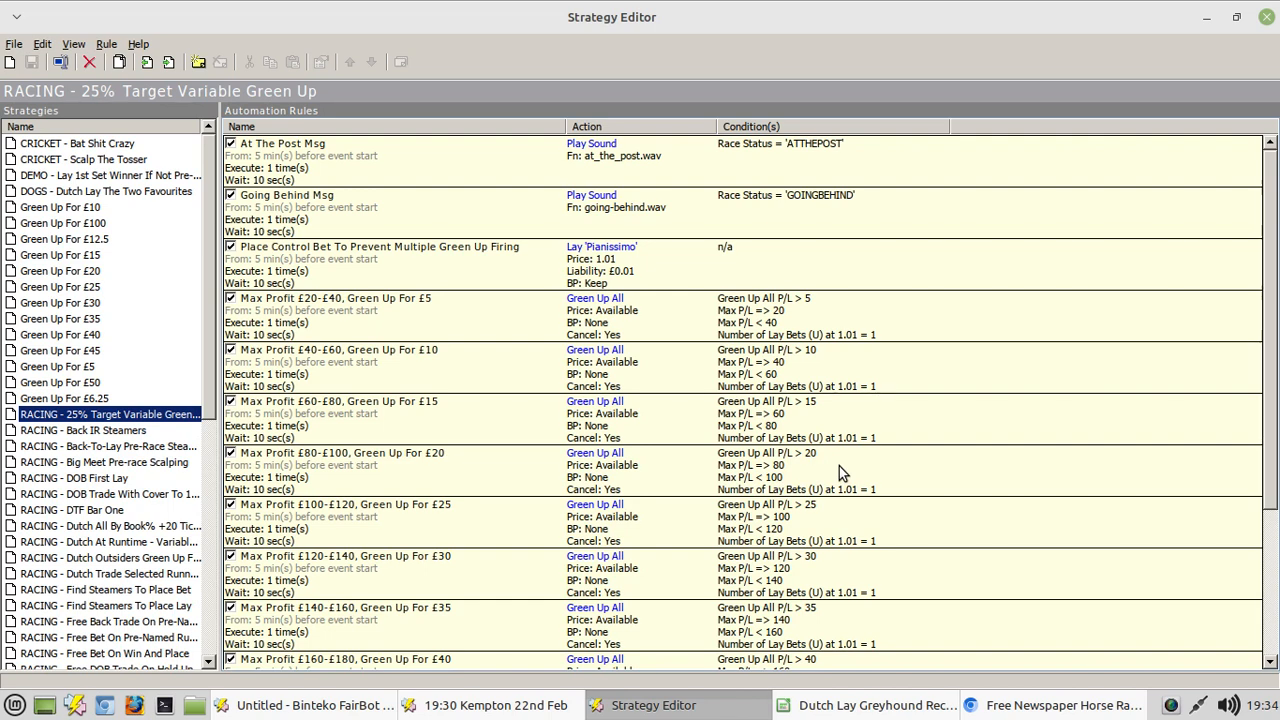
mouse_move(784, 416)
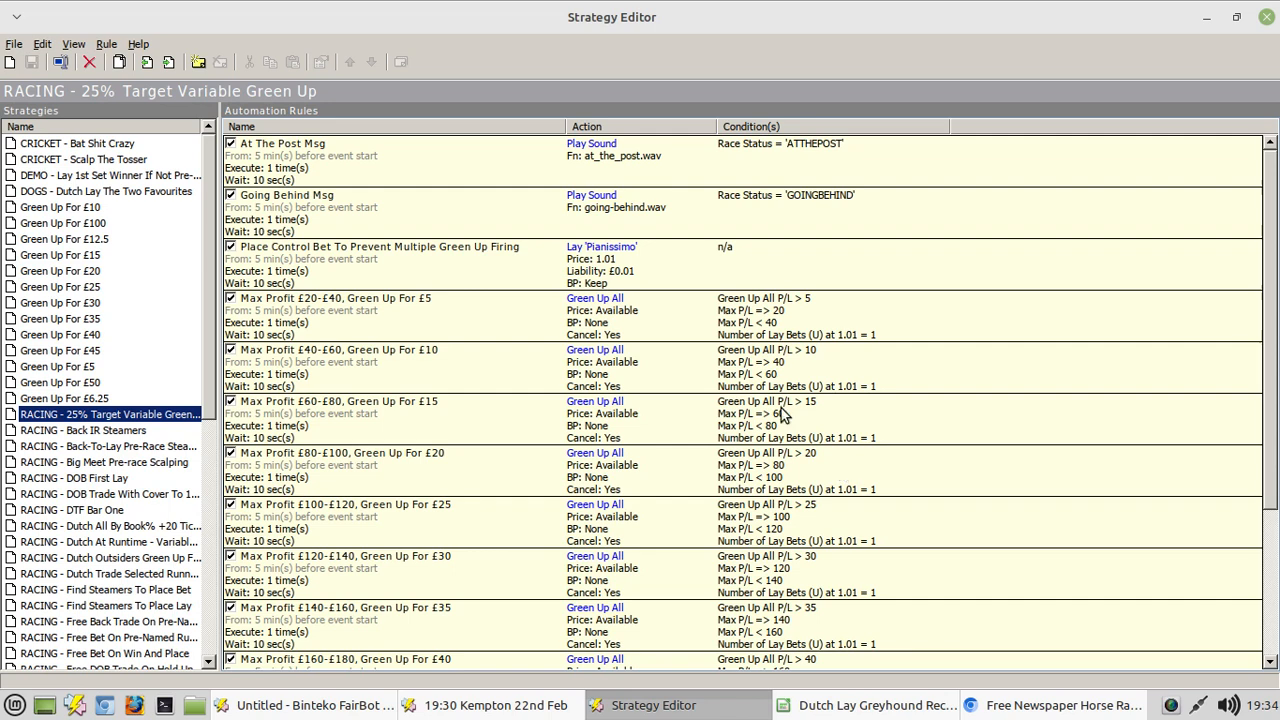
mouse_move(325, 463)
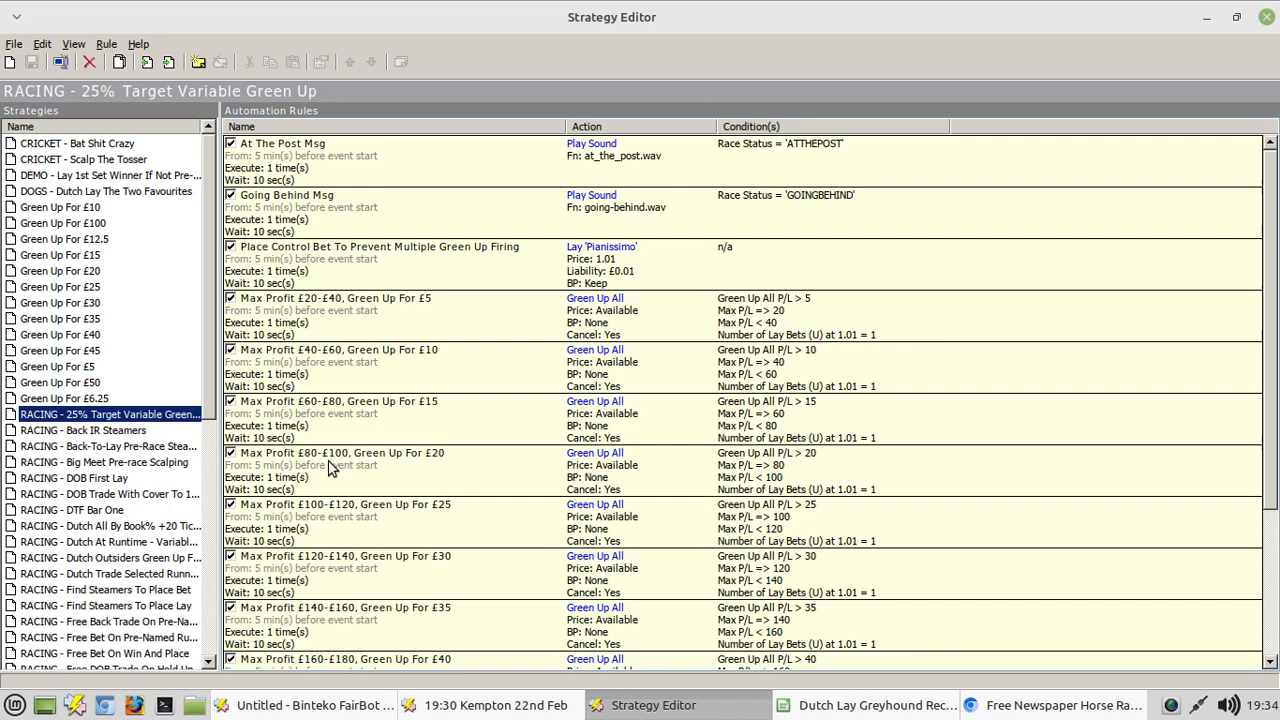
mouse_move(340, 470)
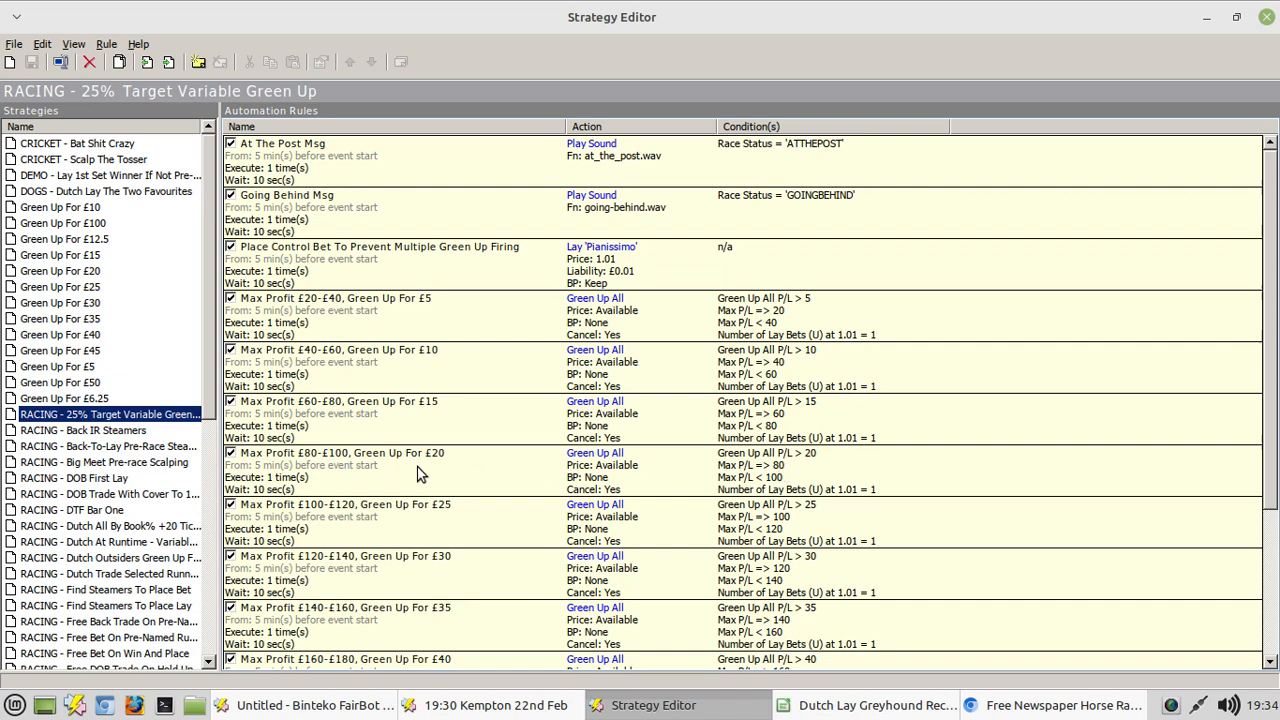
mouse_move(818, 467)
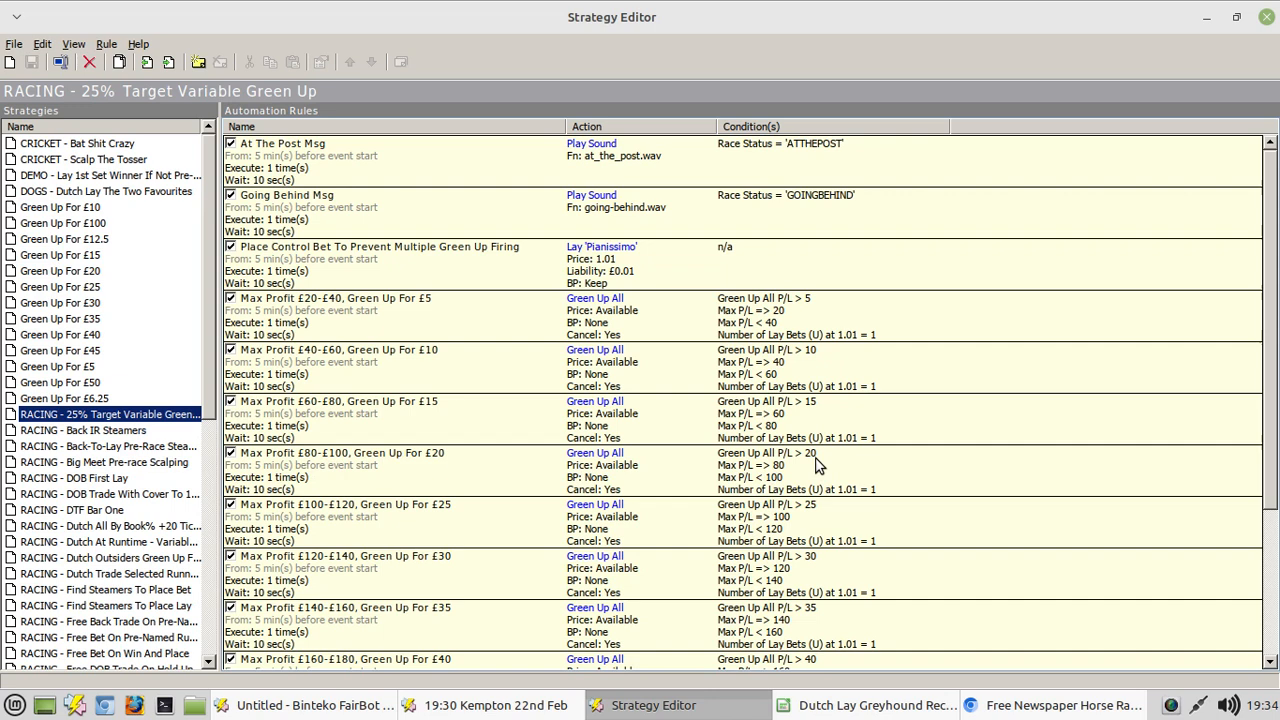
mouse_move(795, 474)
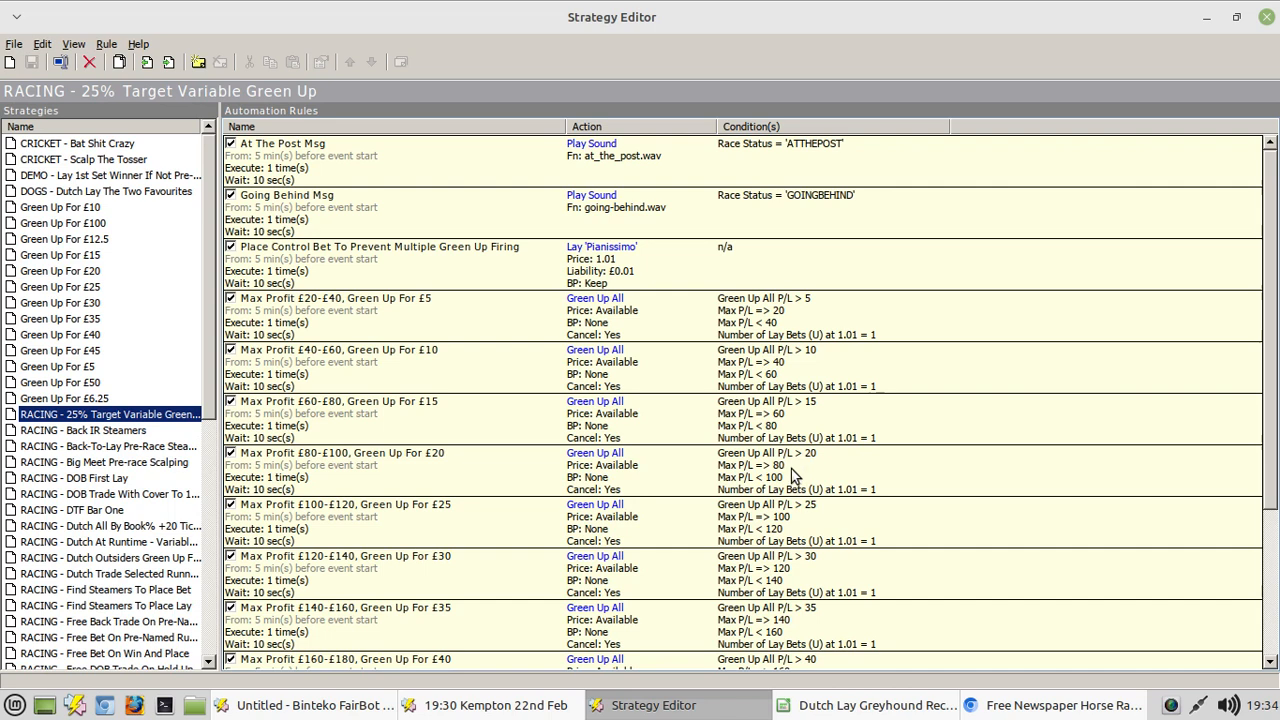
mouse_move(435, 467)
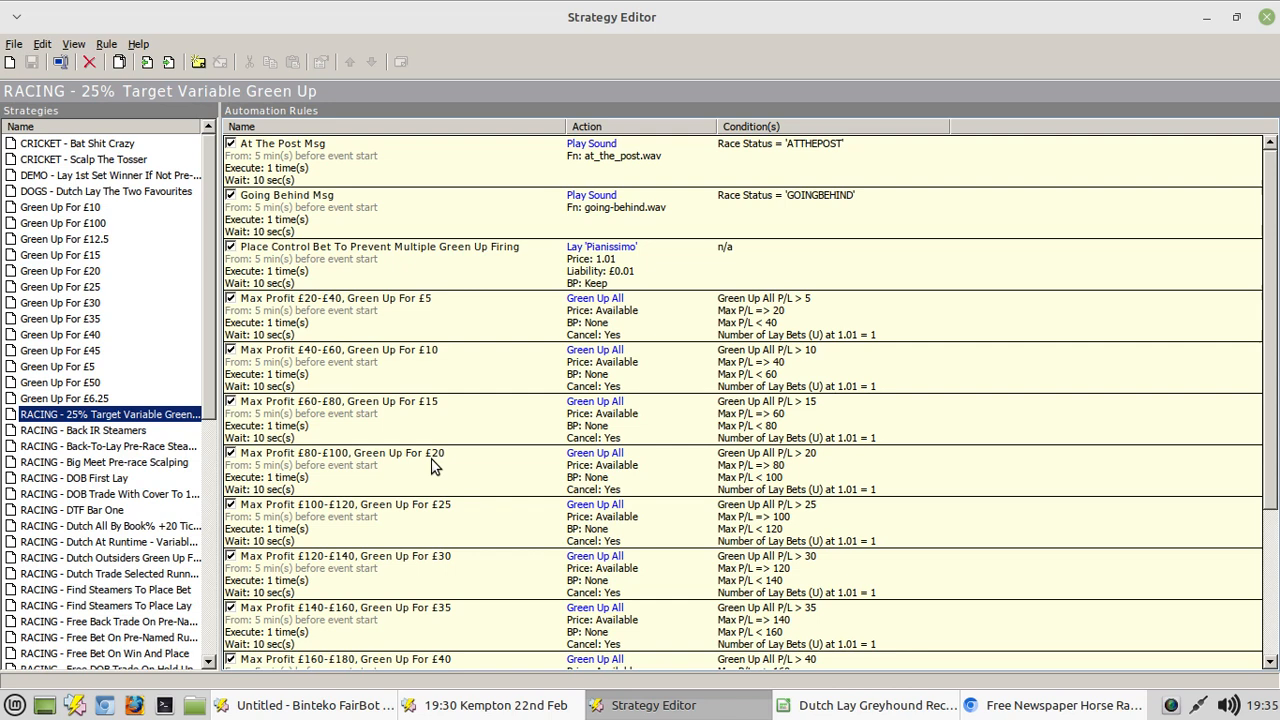
mouse_move(323, 360)
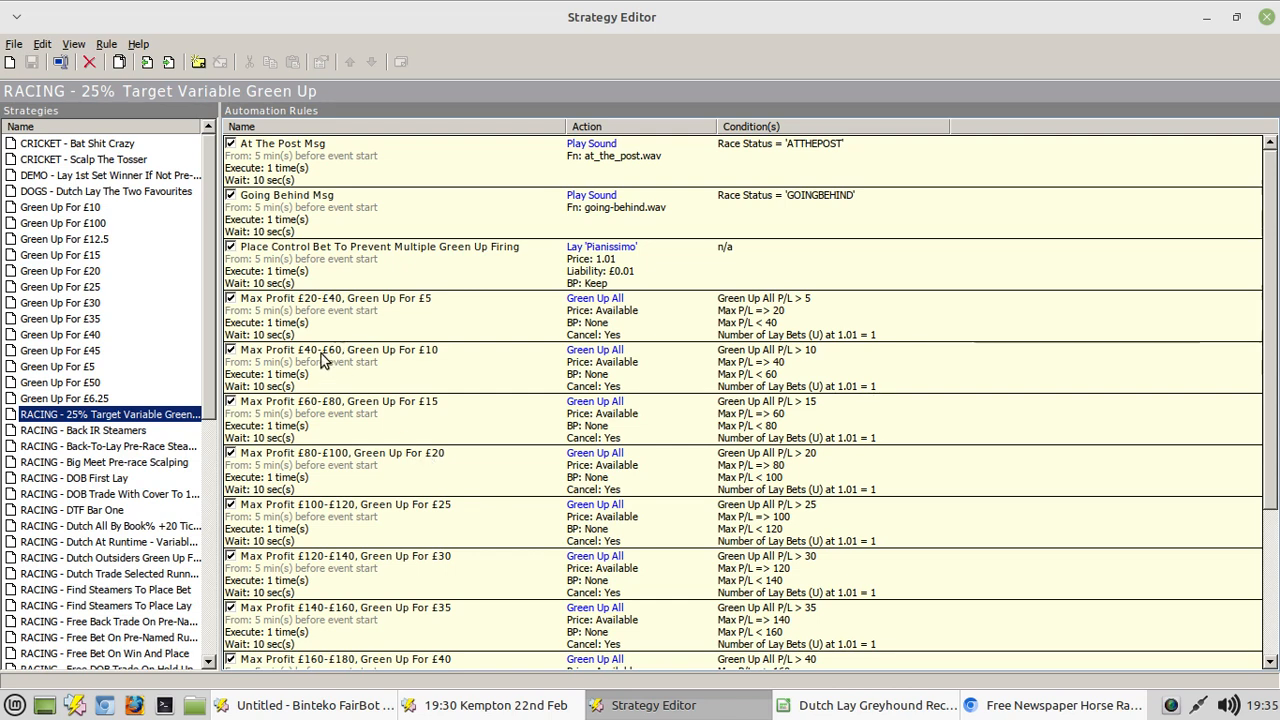
mouse_move(333, 372)
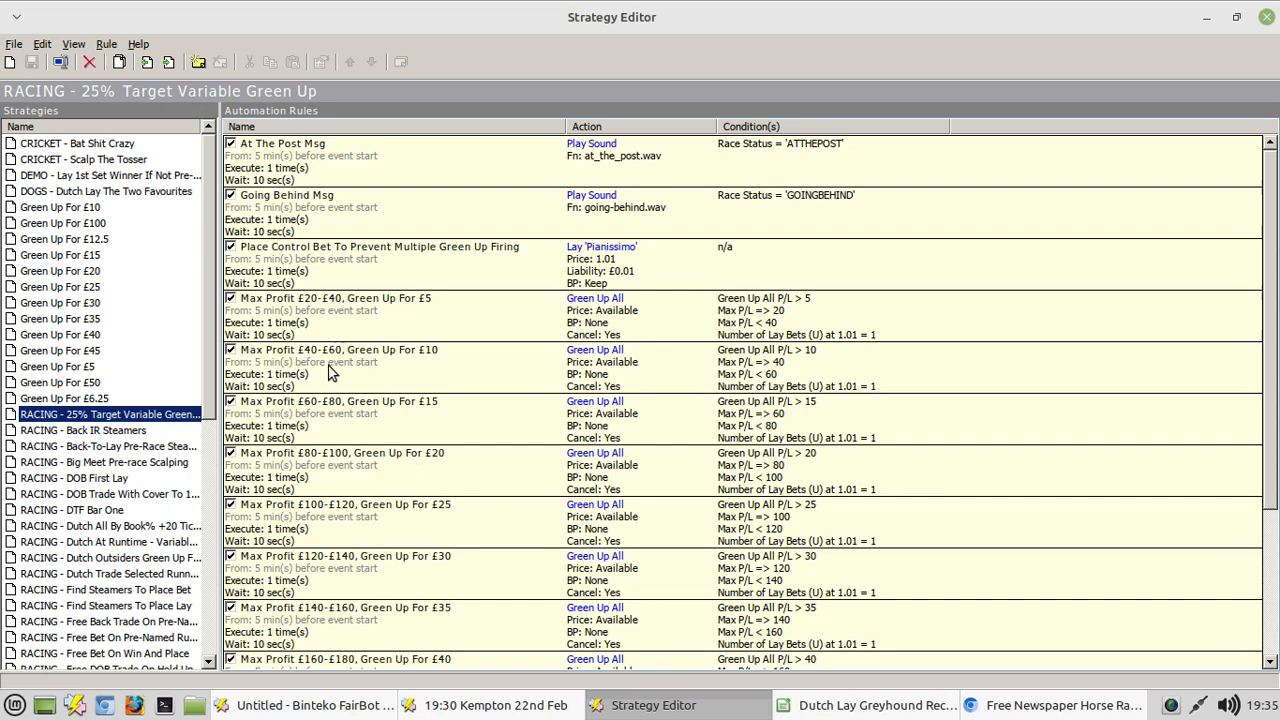
mouse_move(418, 372)
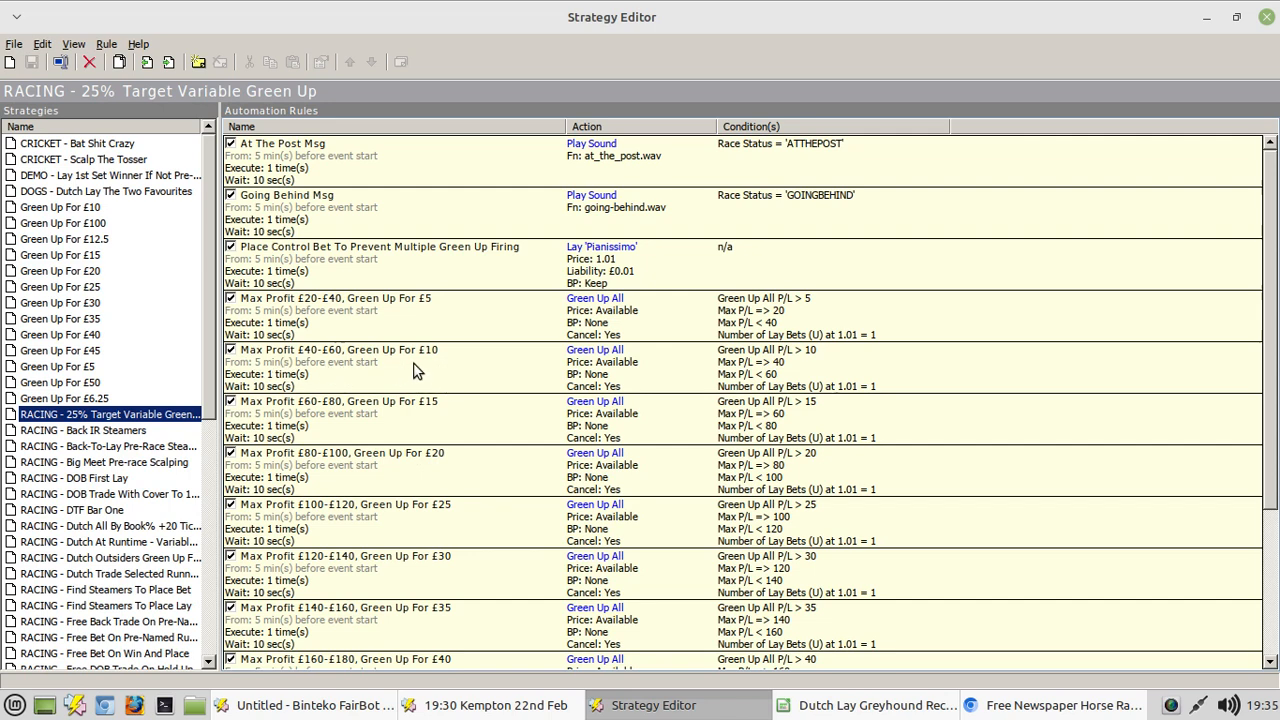
mouse_move(545, 382)
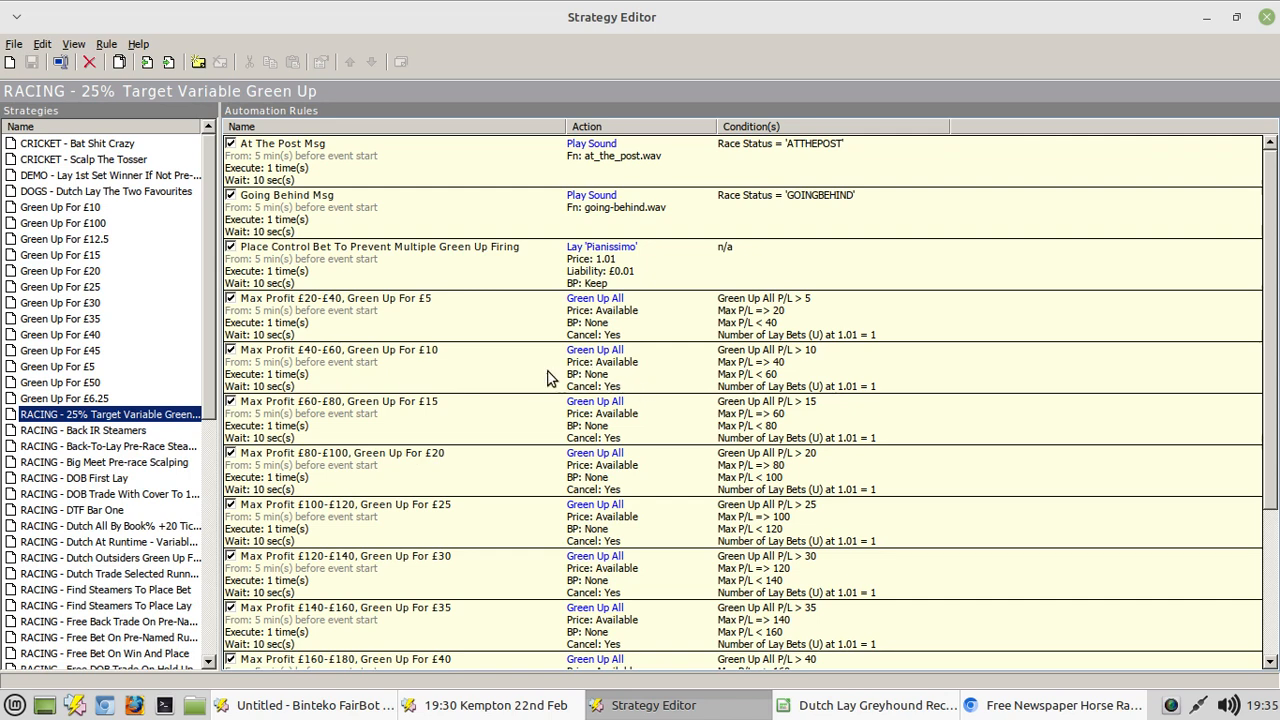
mouse_move(505, 375)
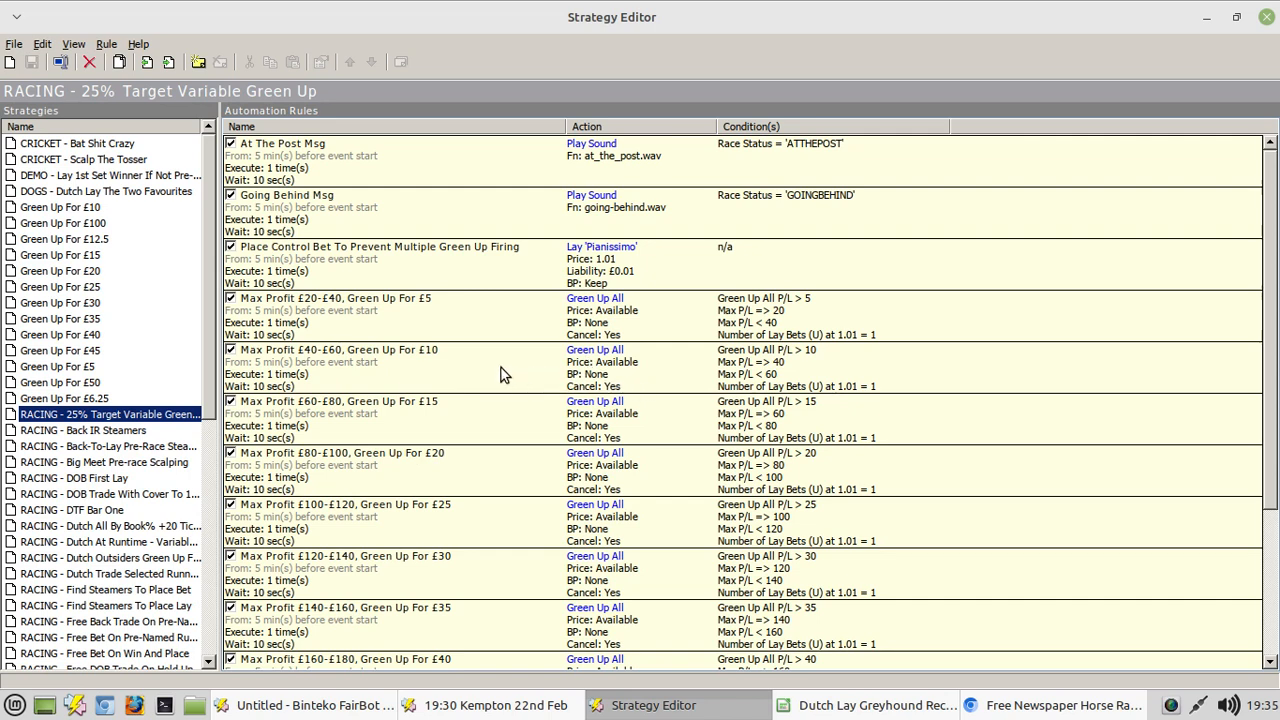
mouse_move(305, 475)
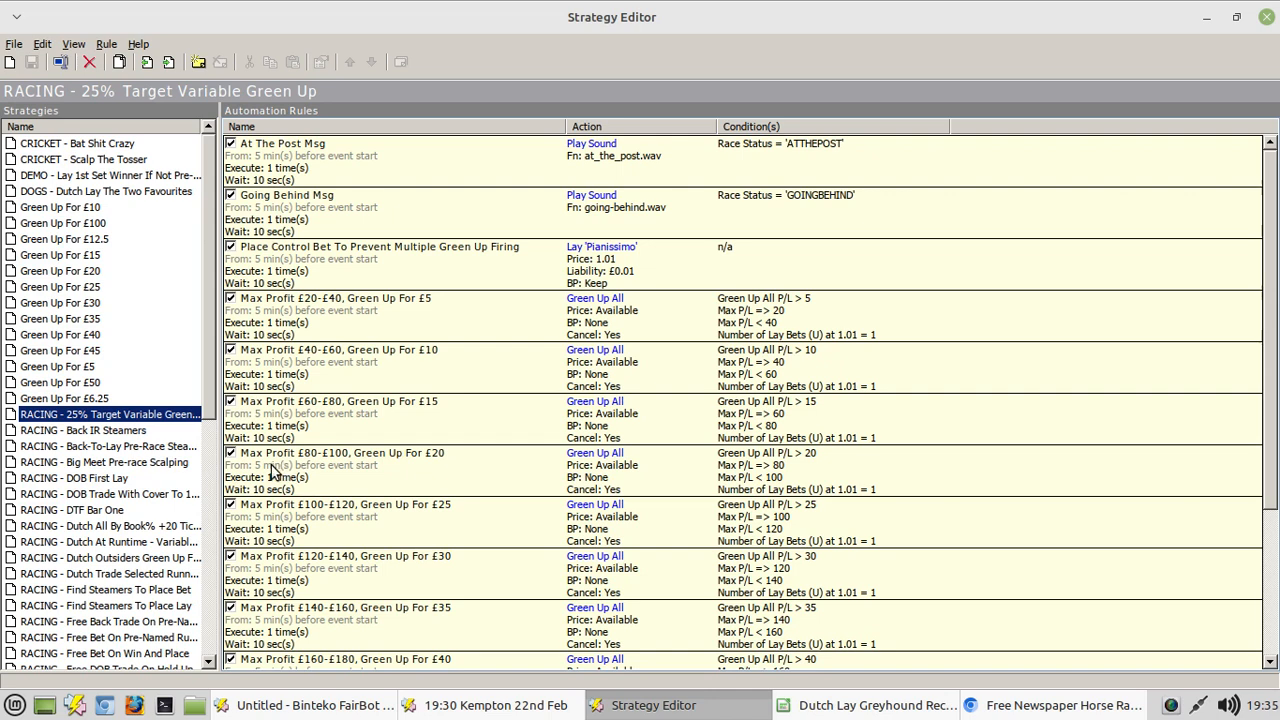
mouse_move(608, 485)
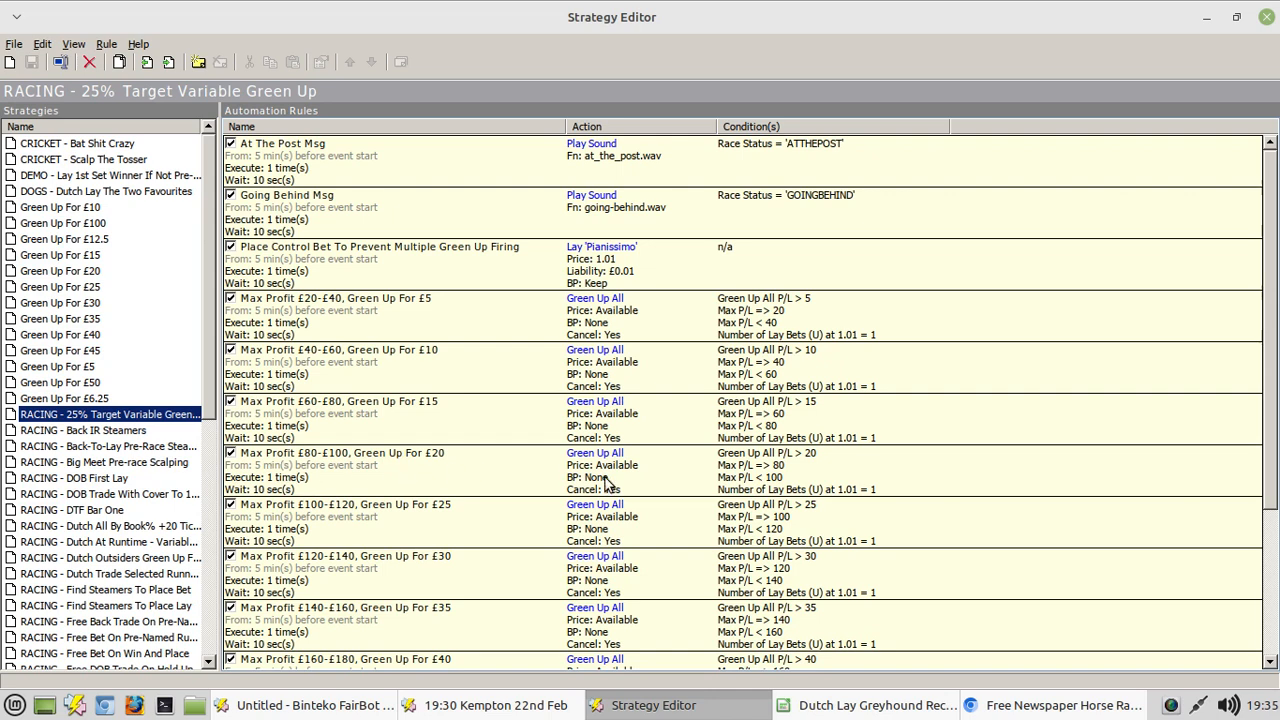
mouse_move(828, 470)
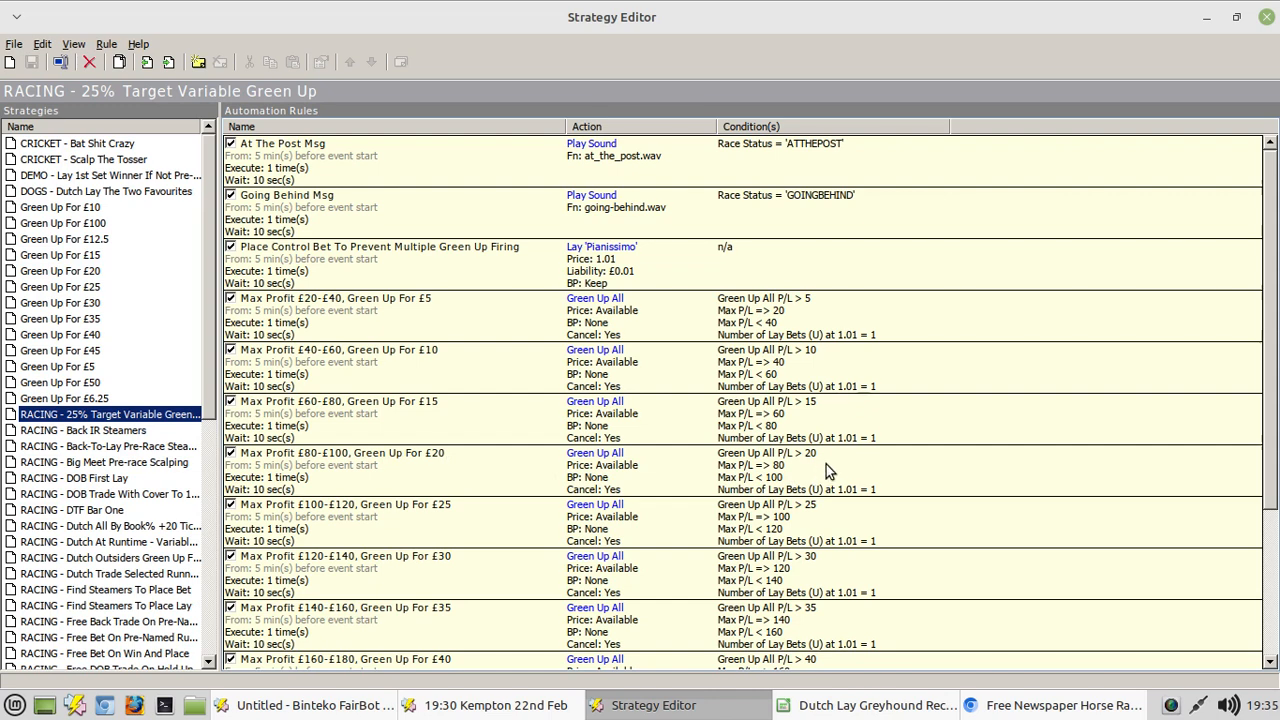
mouse_move(465, 478)
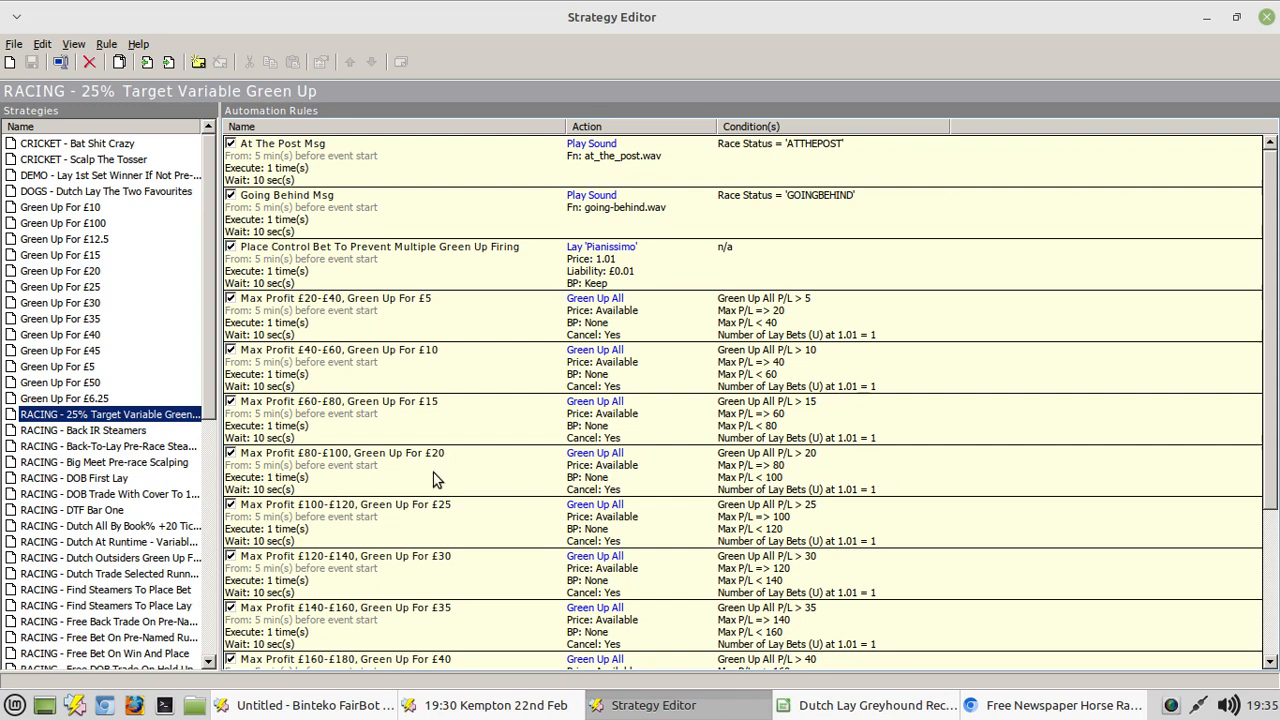
mouse_move(423, 378)
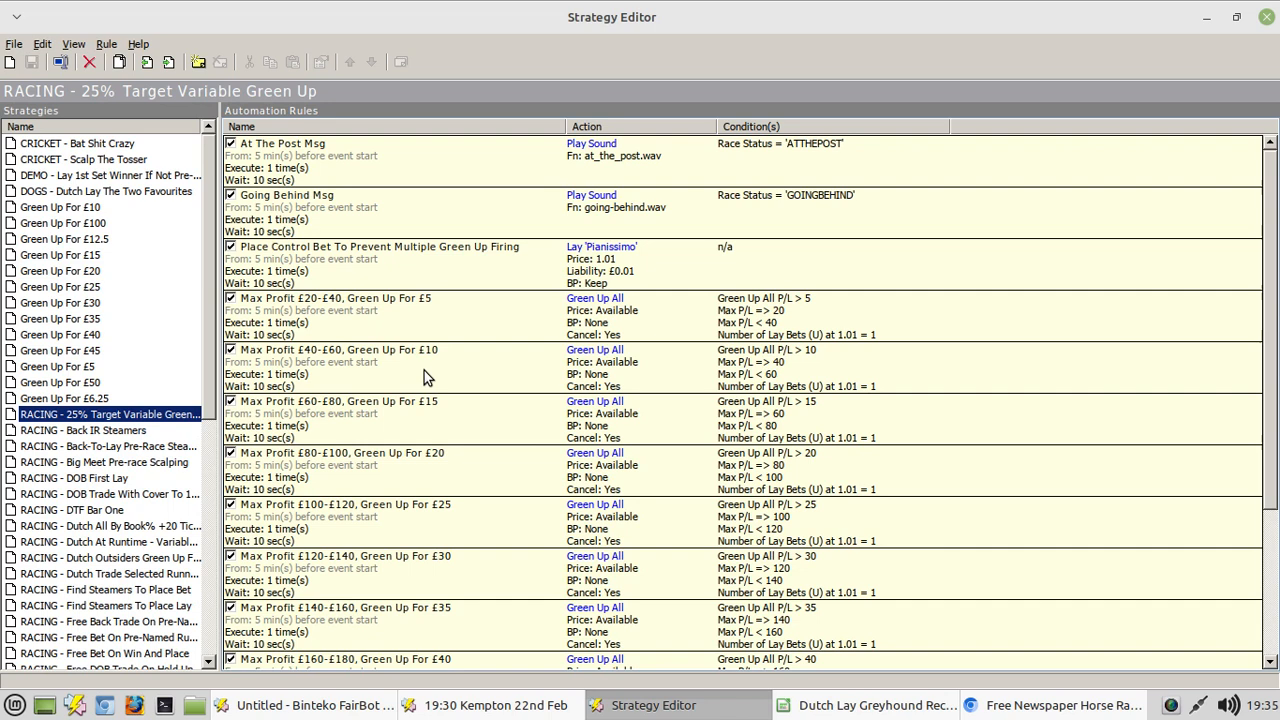
mouse_move(810, 367)
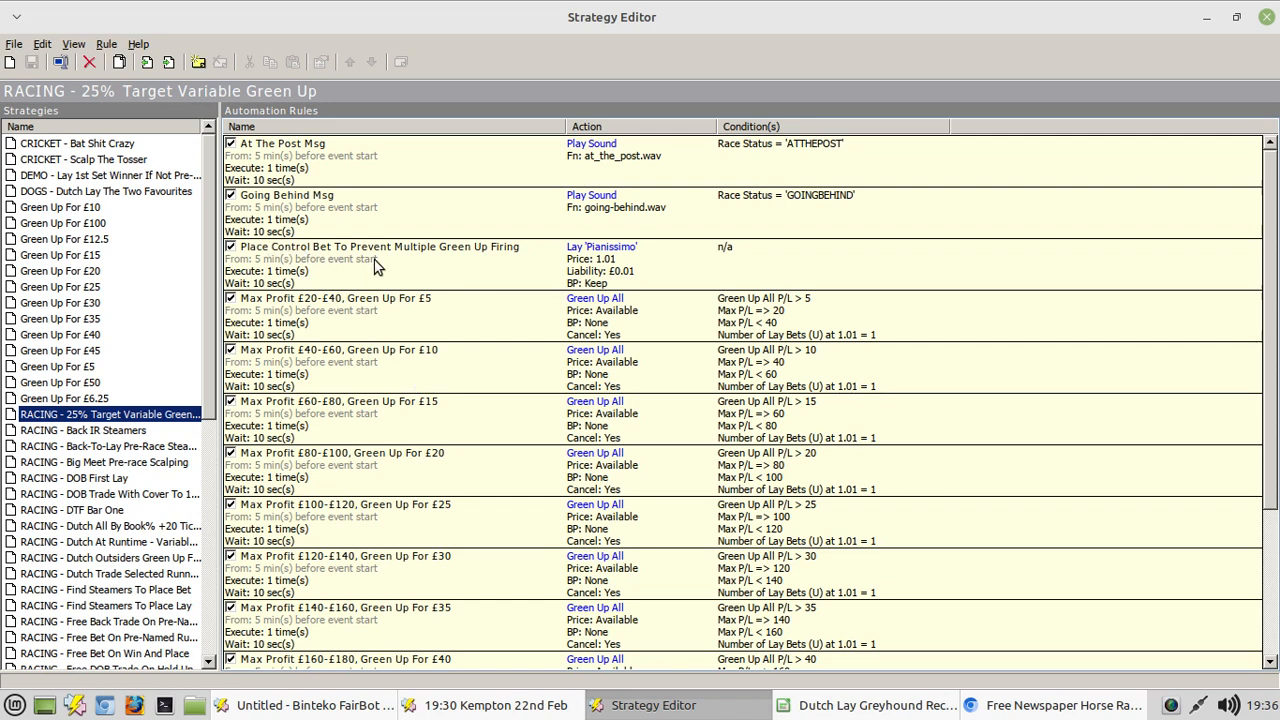
mouse_move(342, 270)
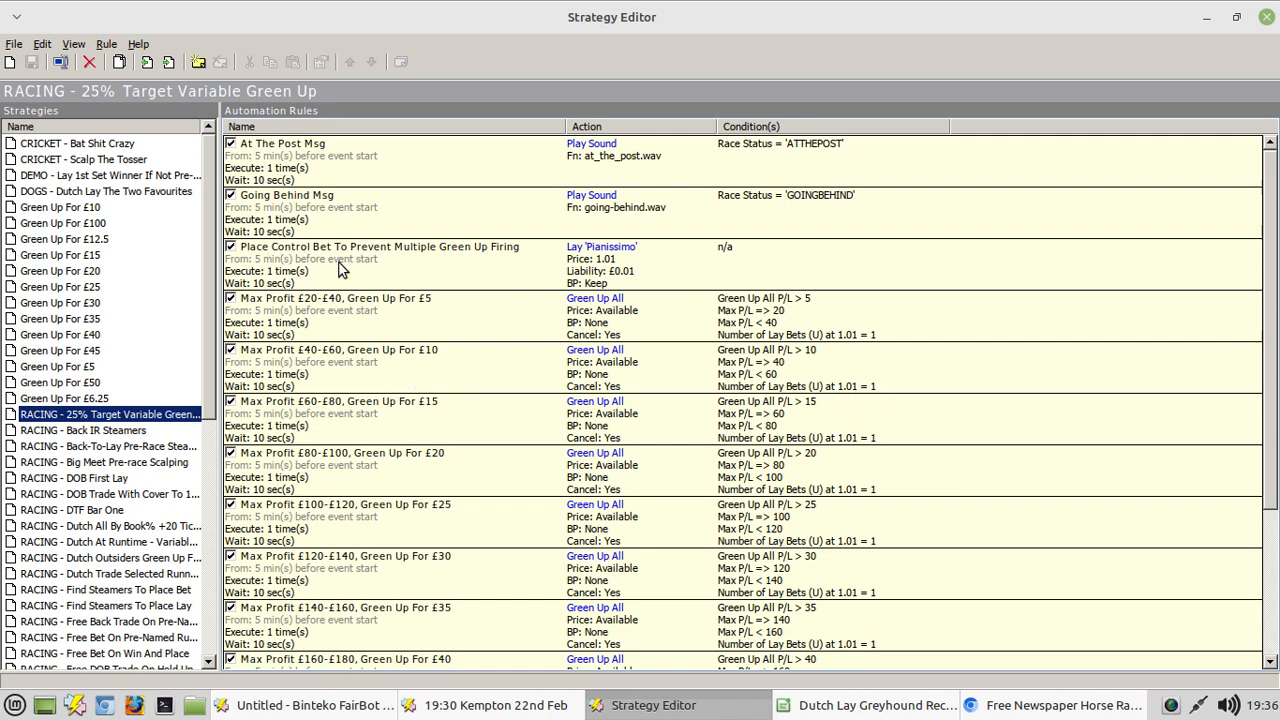
mouse_move(623, 263)
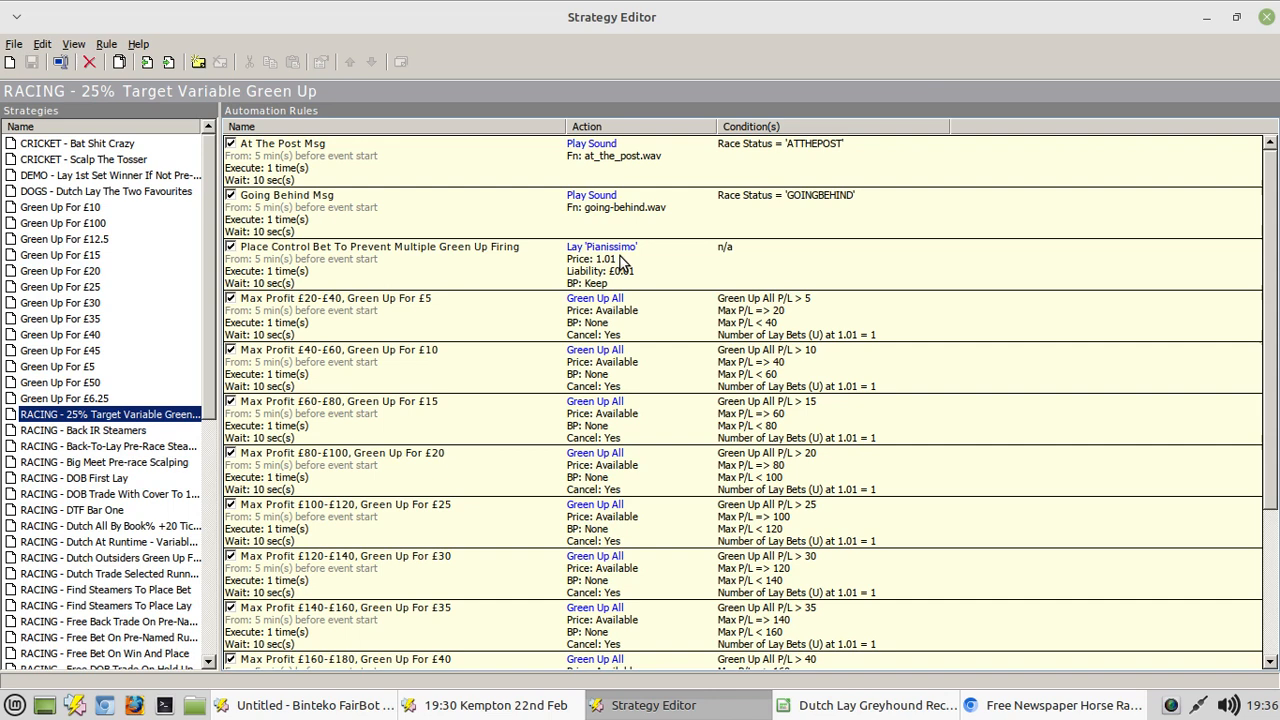
mouse_move(655, 270)
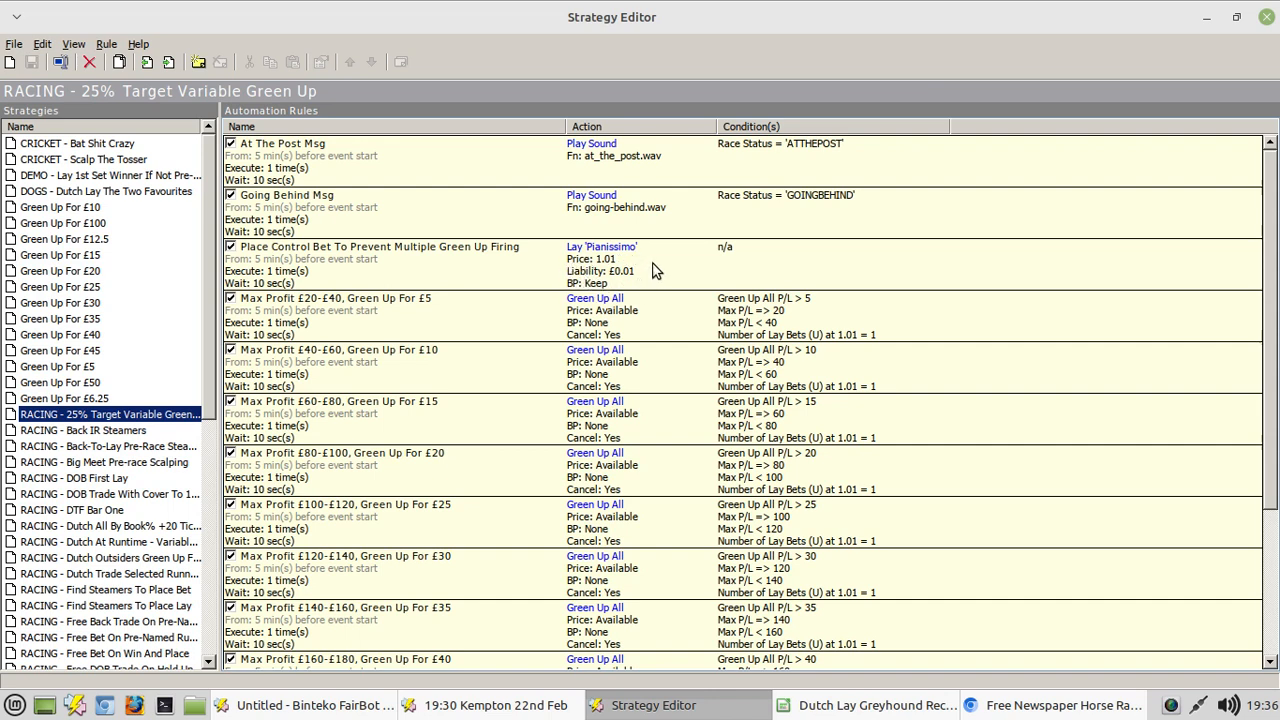
mouse_move(615, 293)
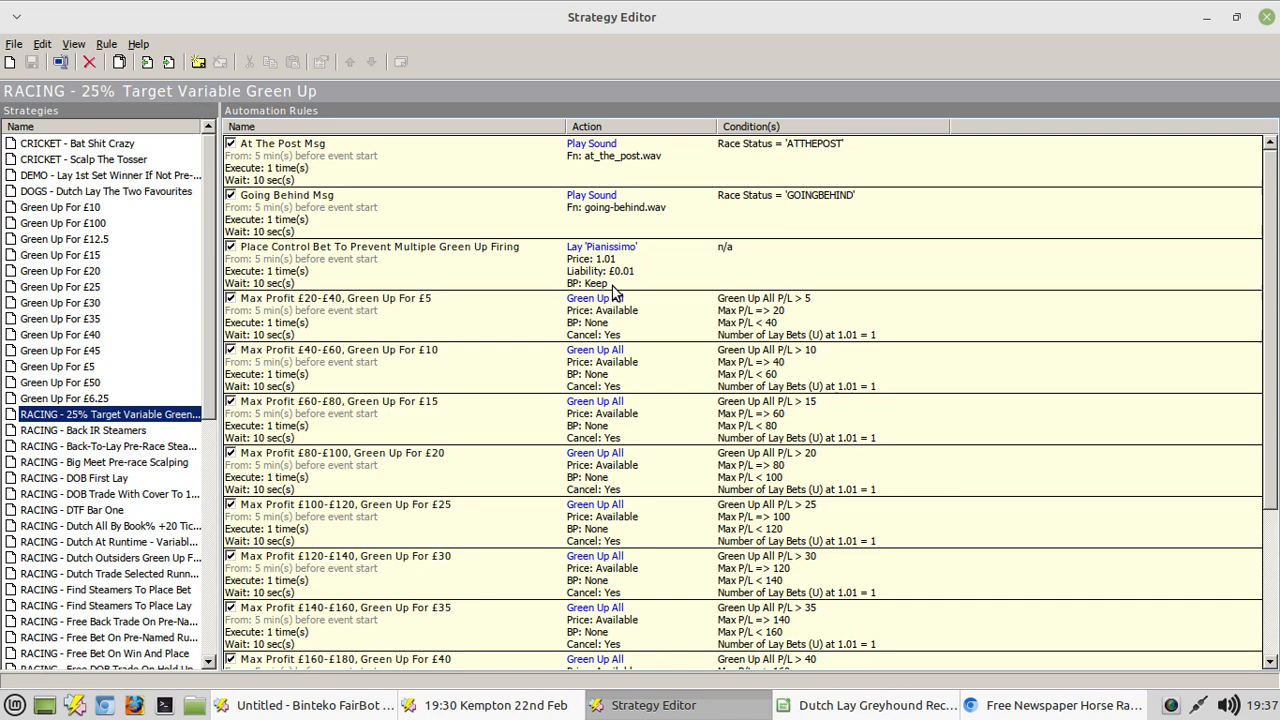
mouse_move(697, 331)
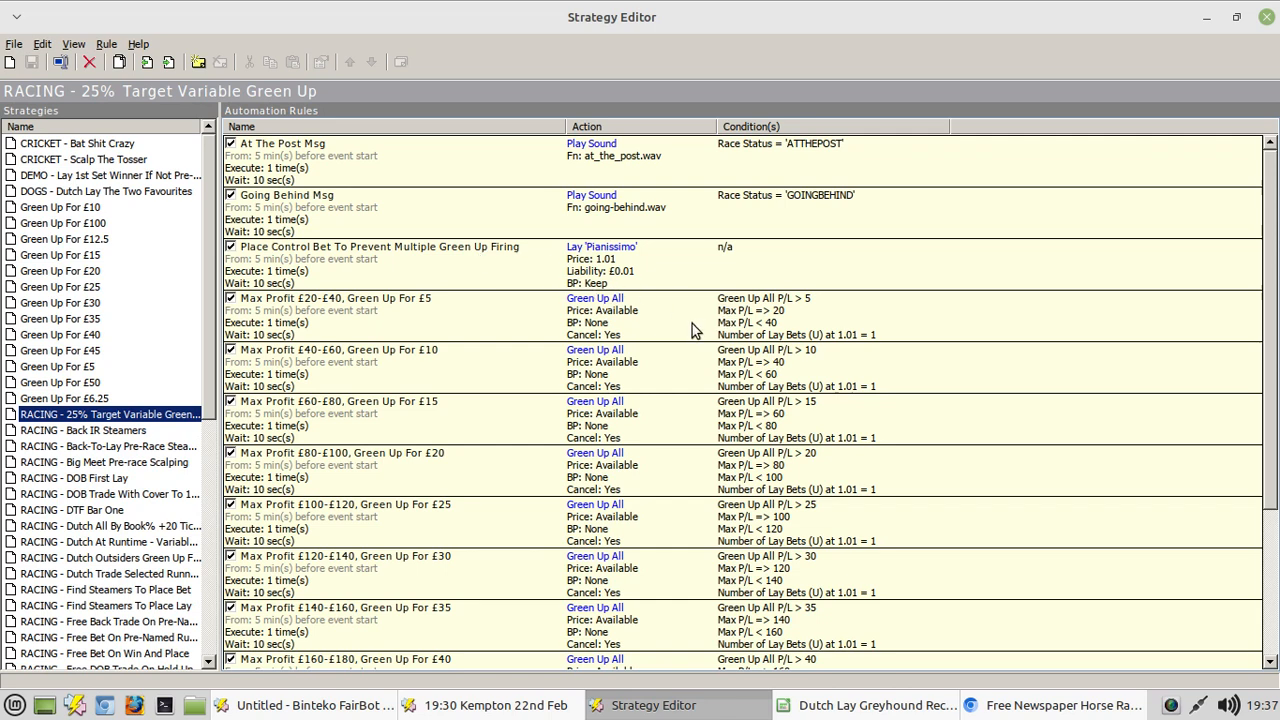
mouse_move(520, 368)
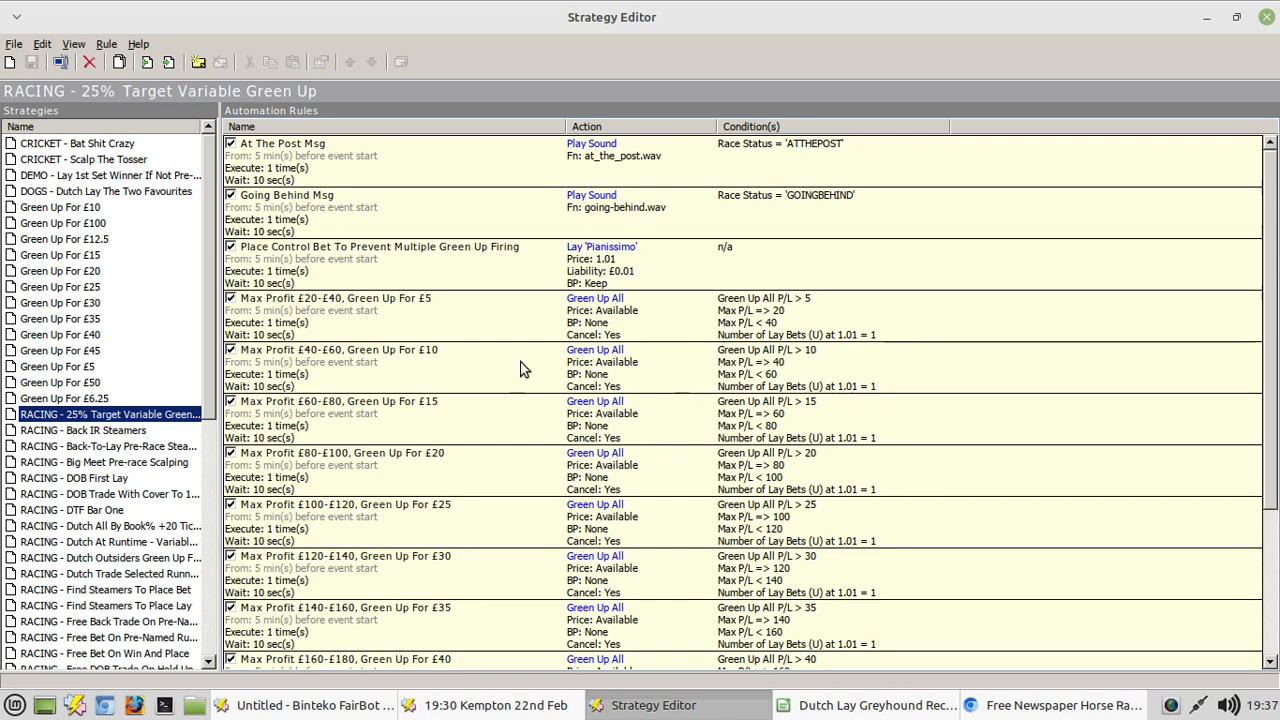
mouse_move(820, 355)
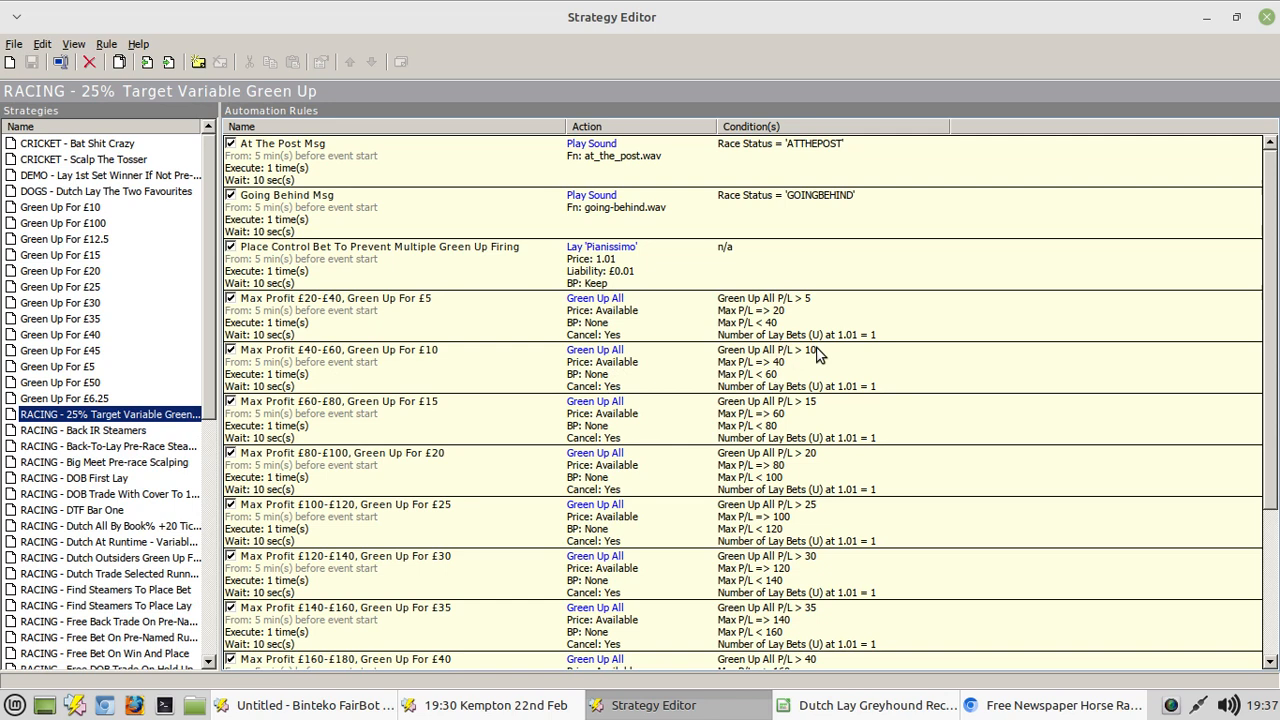
mouse_move(840, 395)
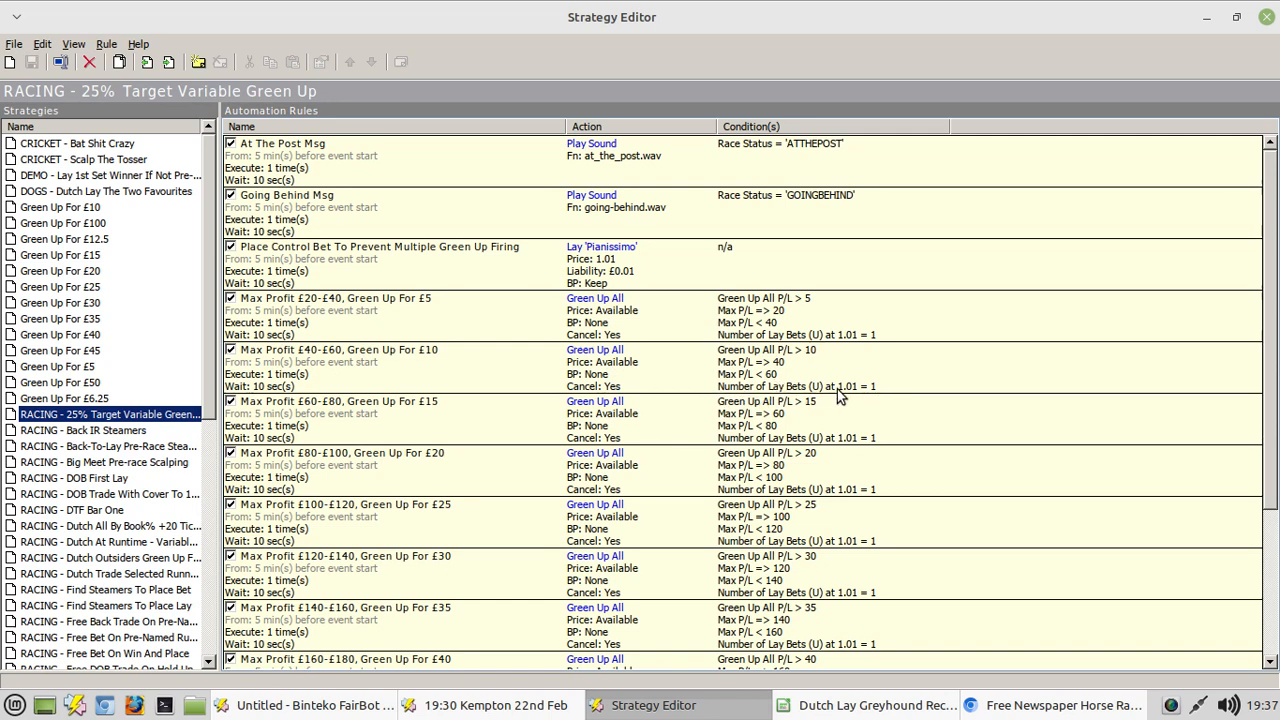
mouse_move(888, 393)
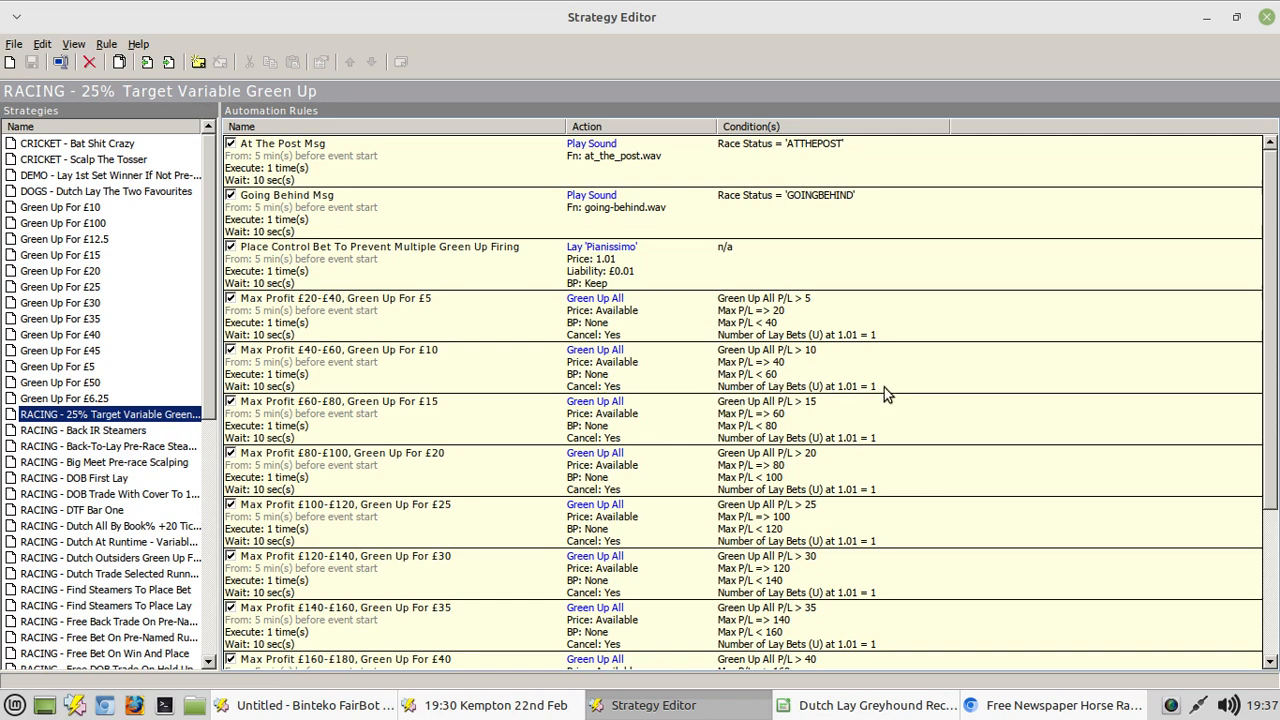
mouse_move(840, 414)
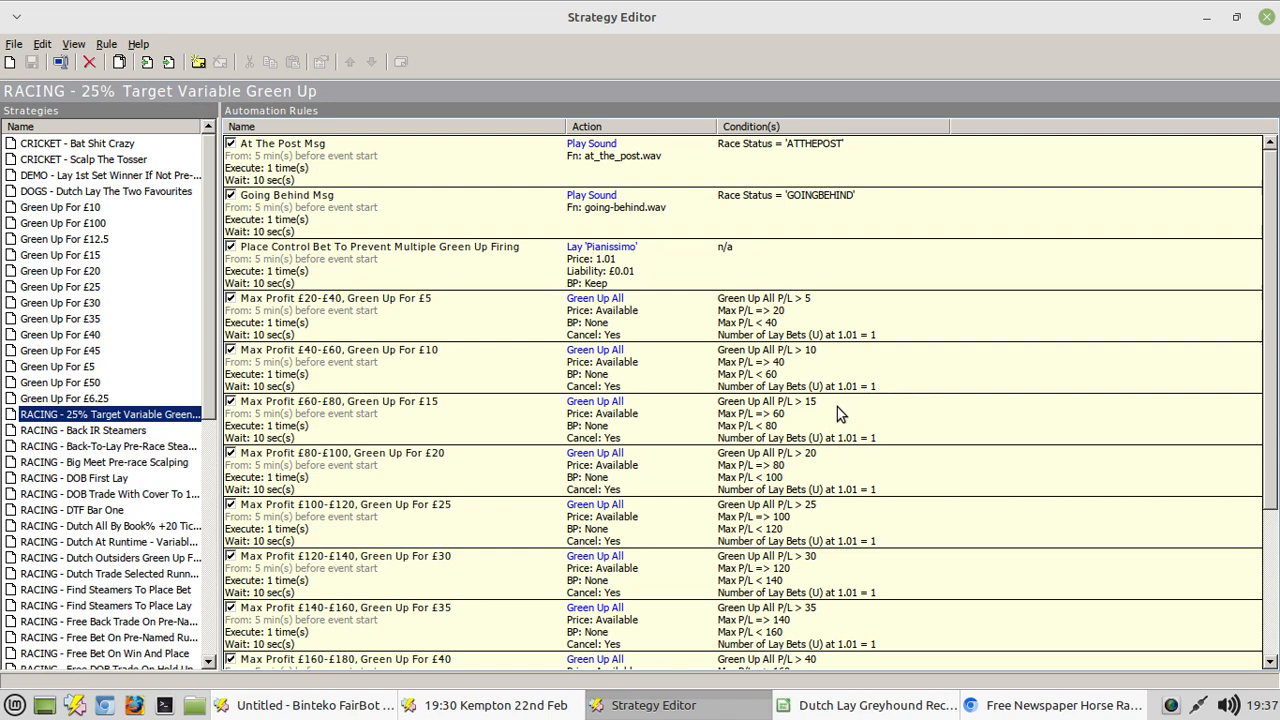
mouse_move(693, 402)
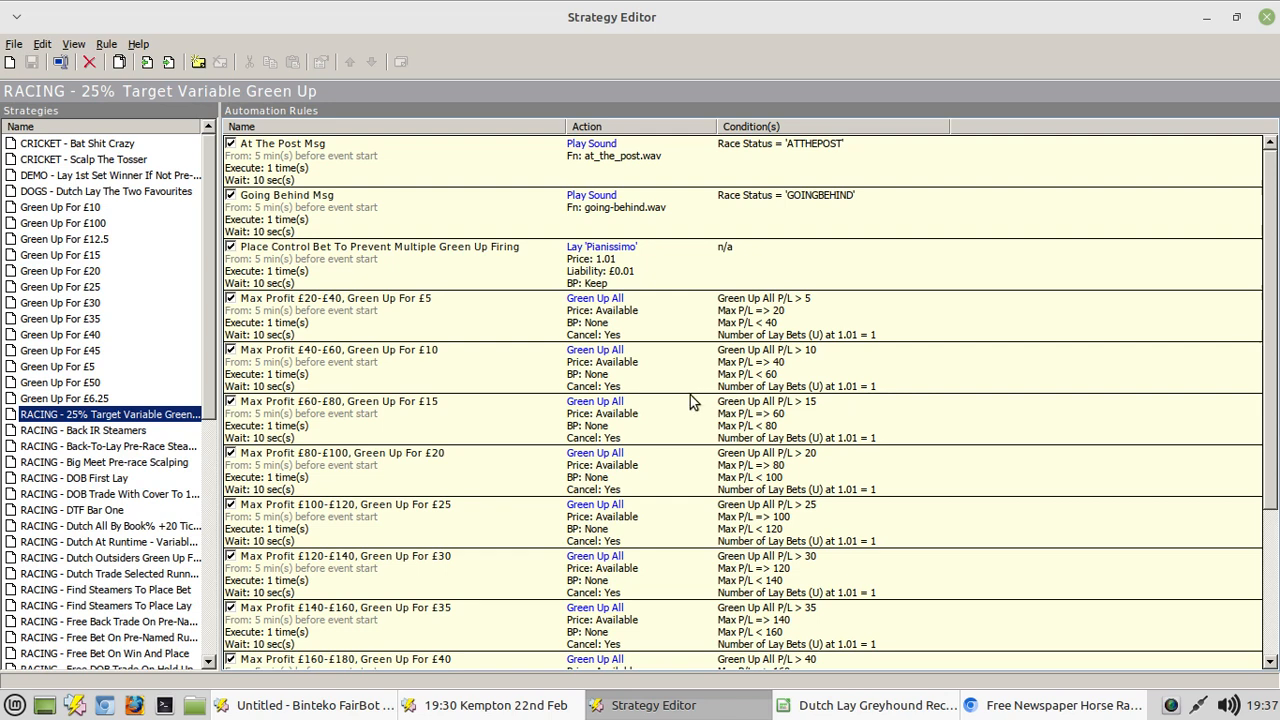
mouse_move(869, 370)
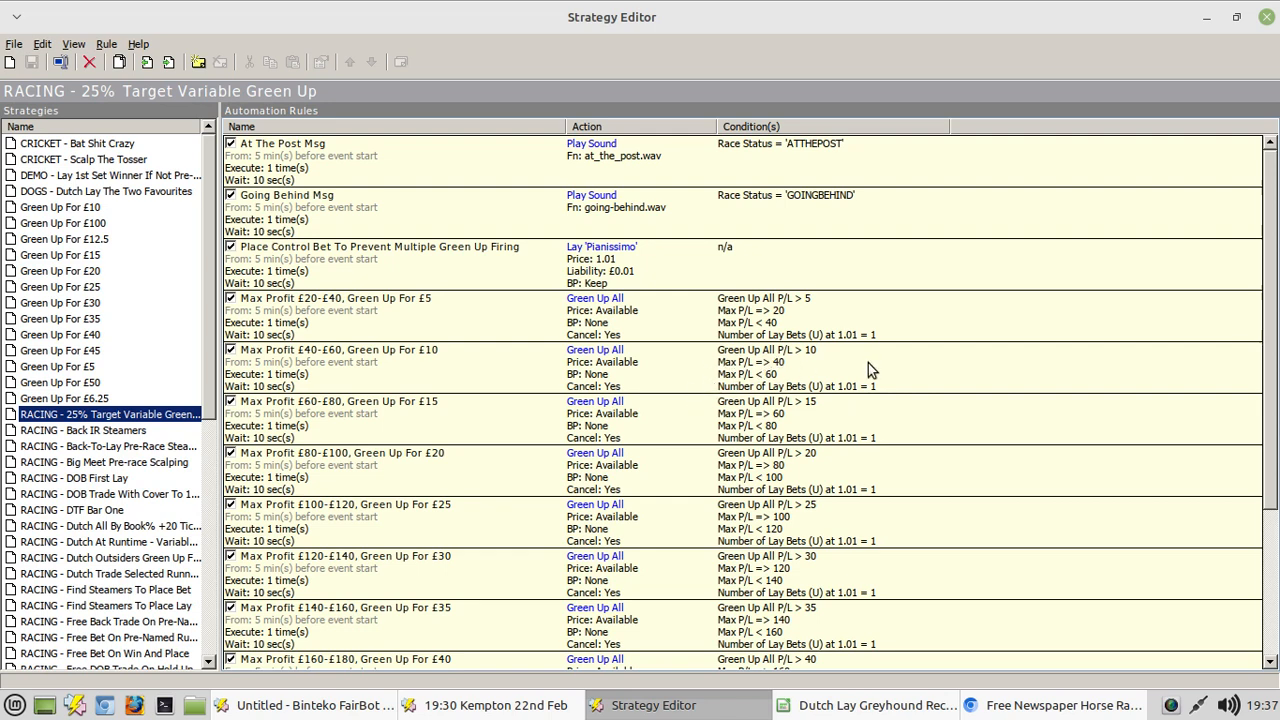
mouse_move(942, 391)
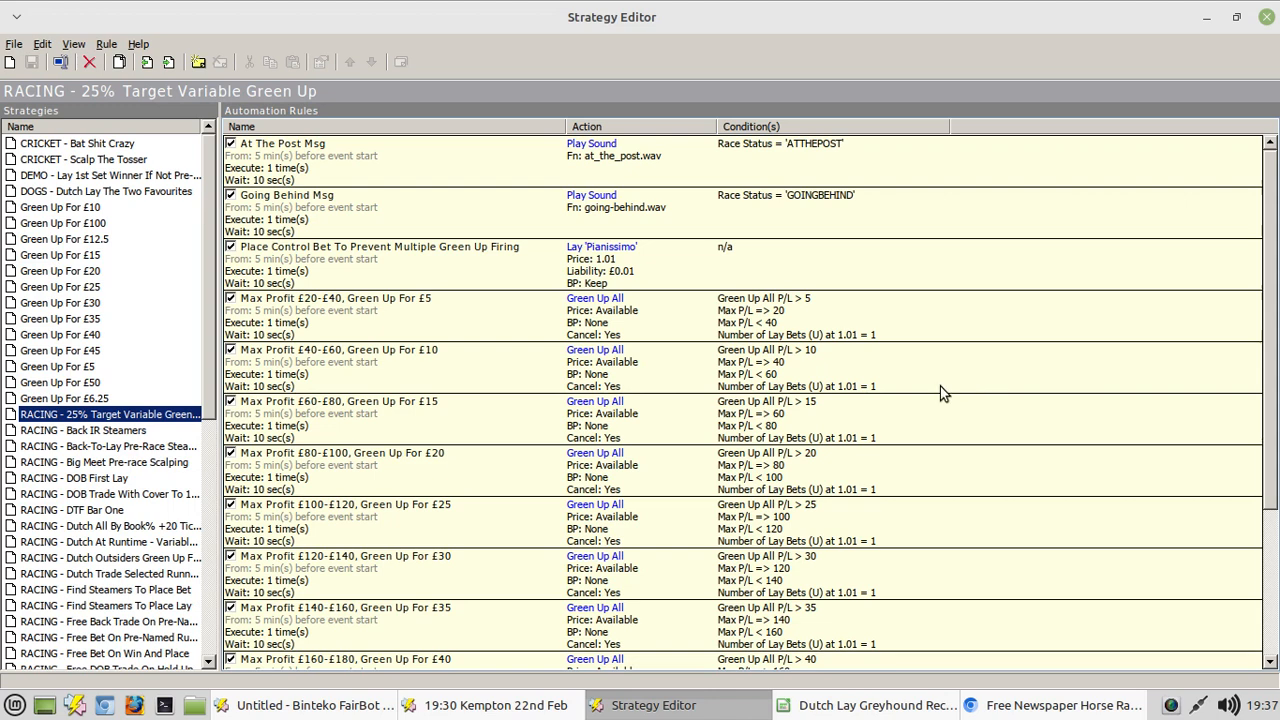
mouse_move(307, 308)
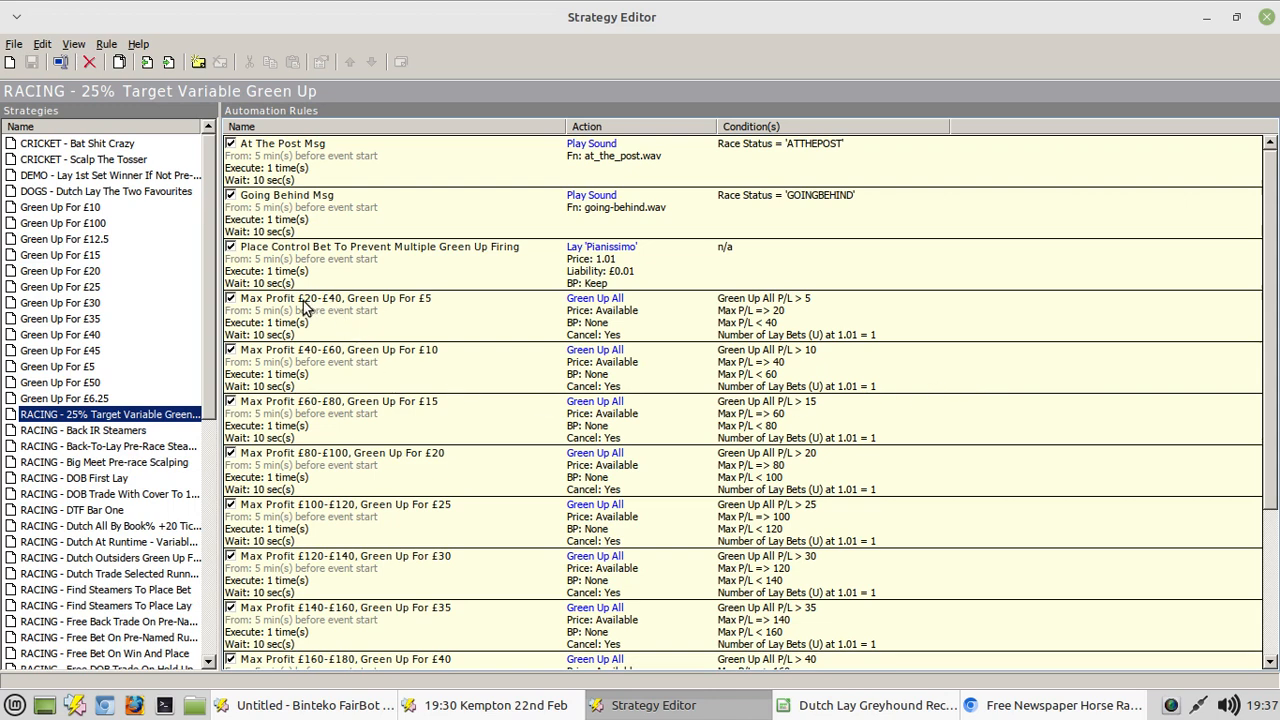
mouse_move(735, 505)
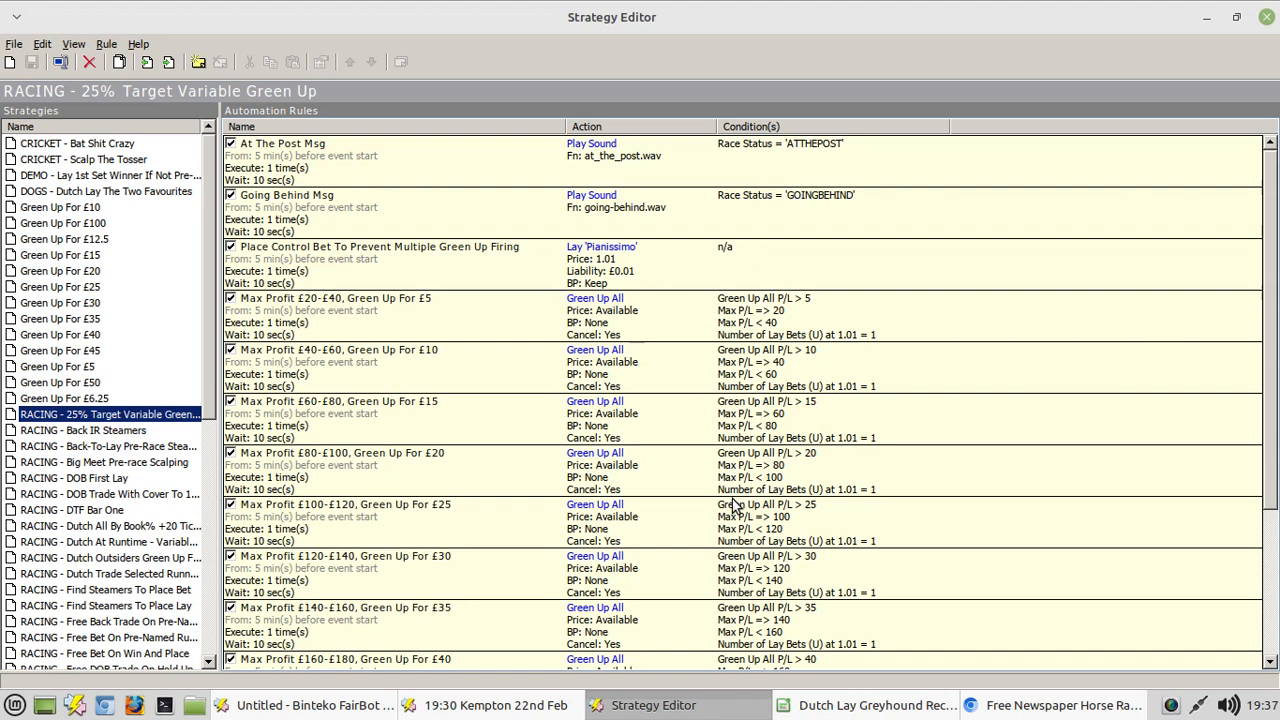
mouse_move(1020, 417)
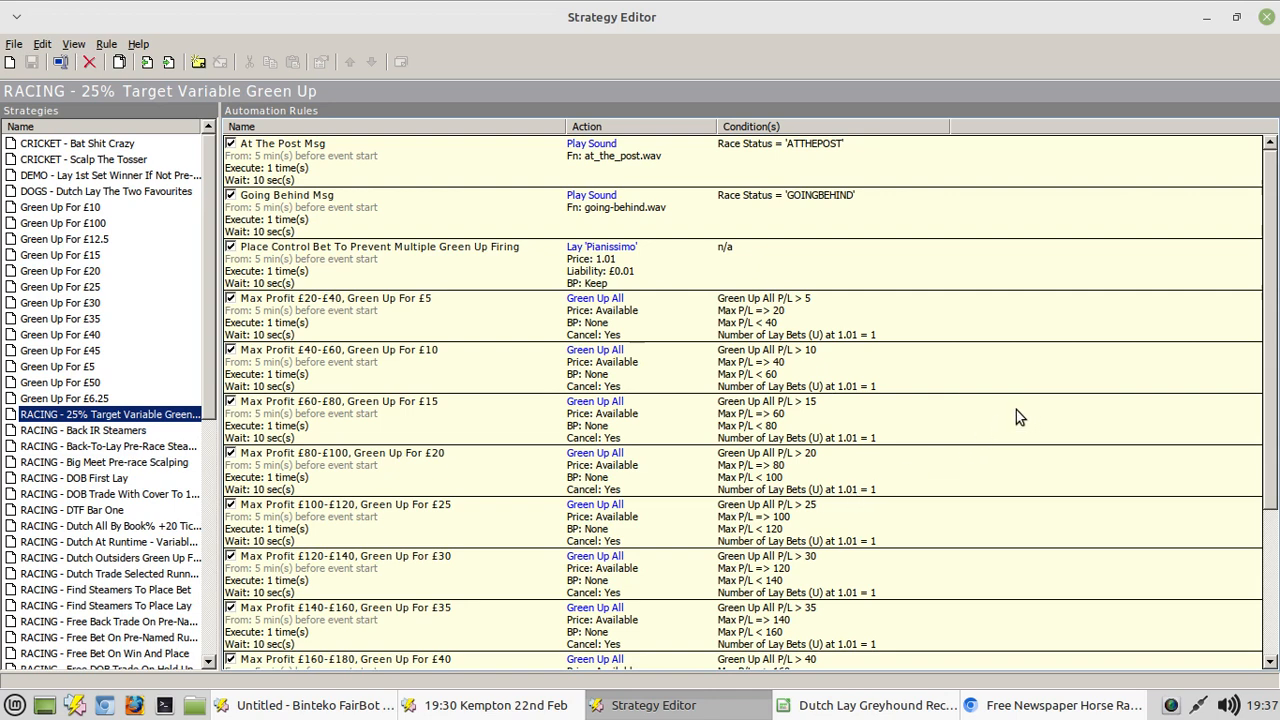
mouse_move(593, 272)
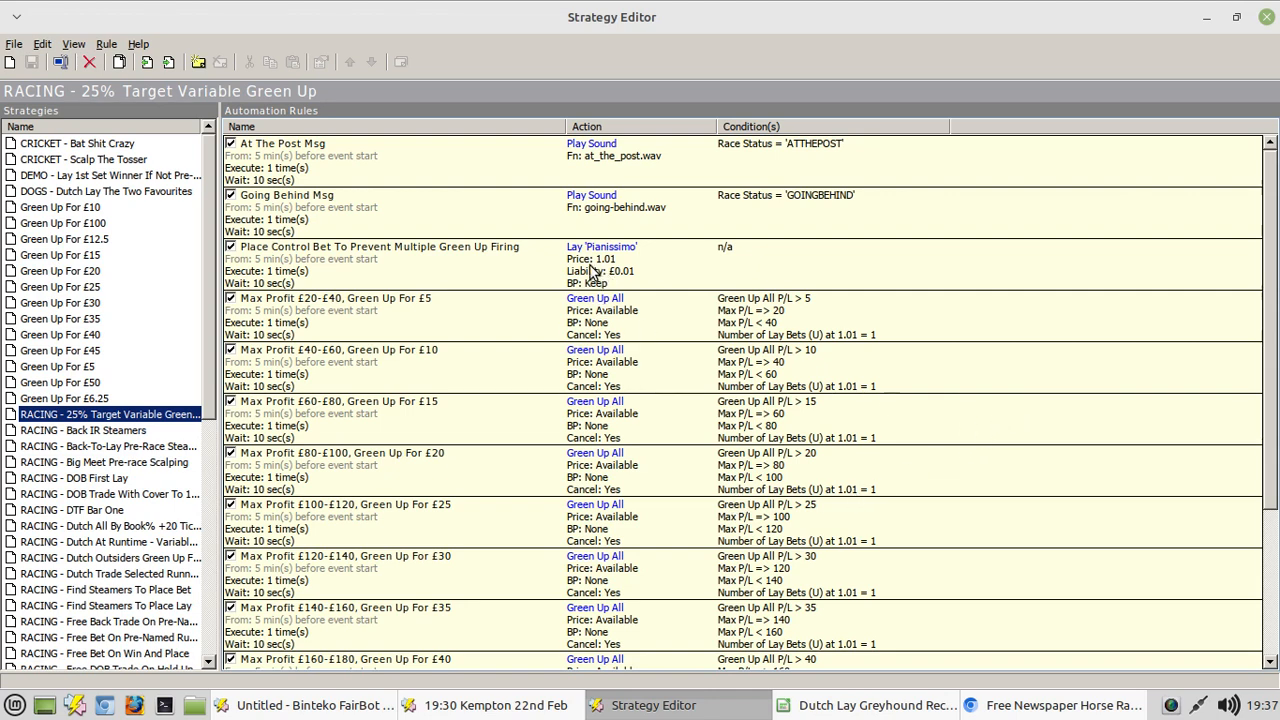
mouse_move(640, 280)
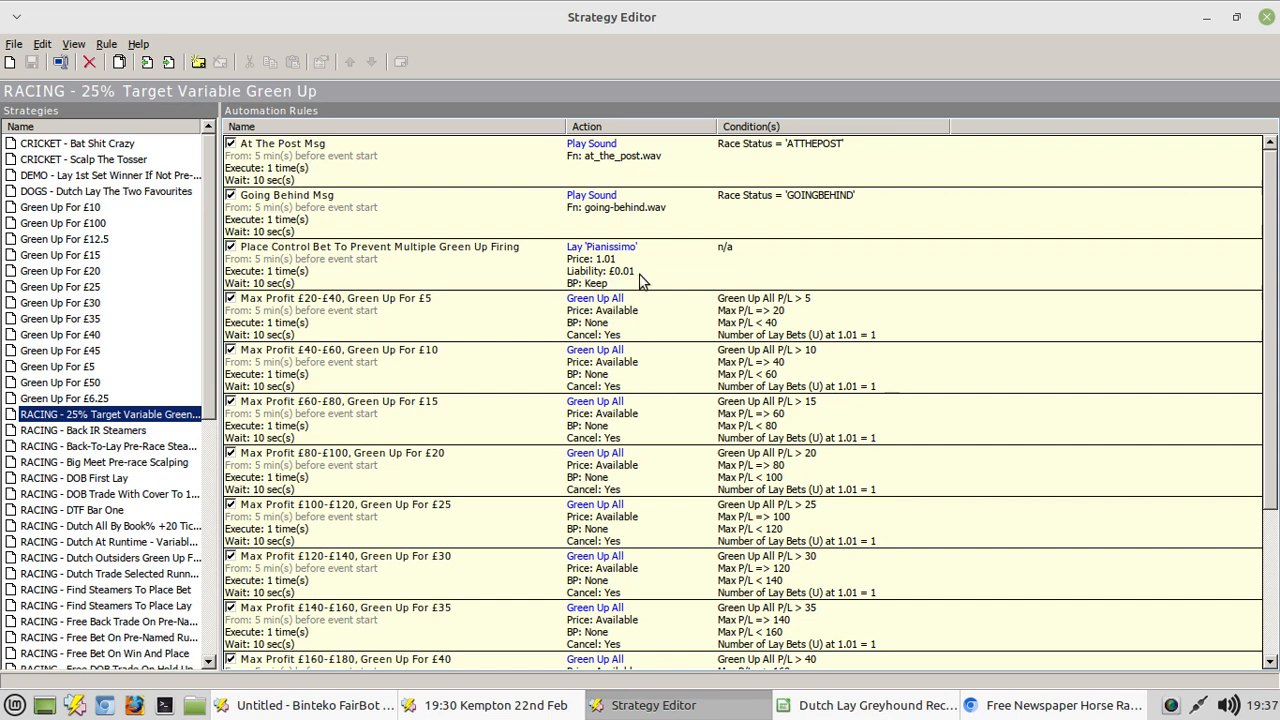
mouse_move(462, 502)
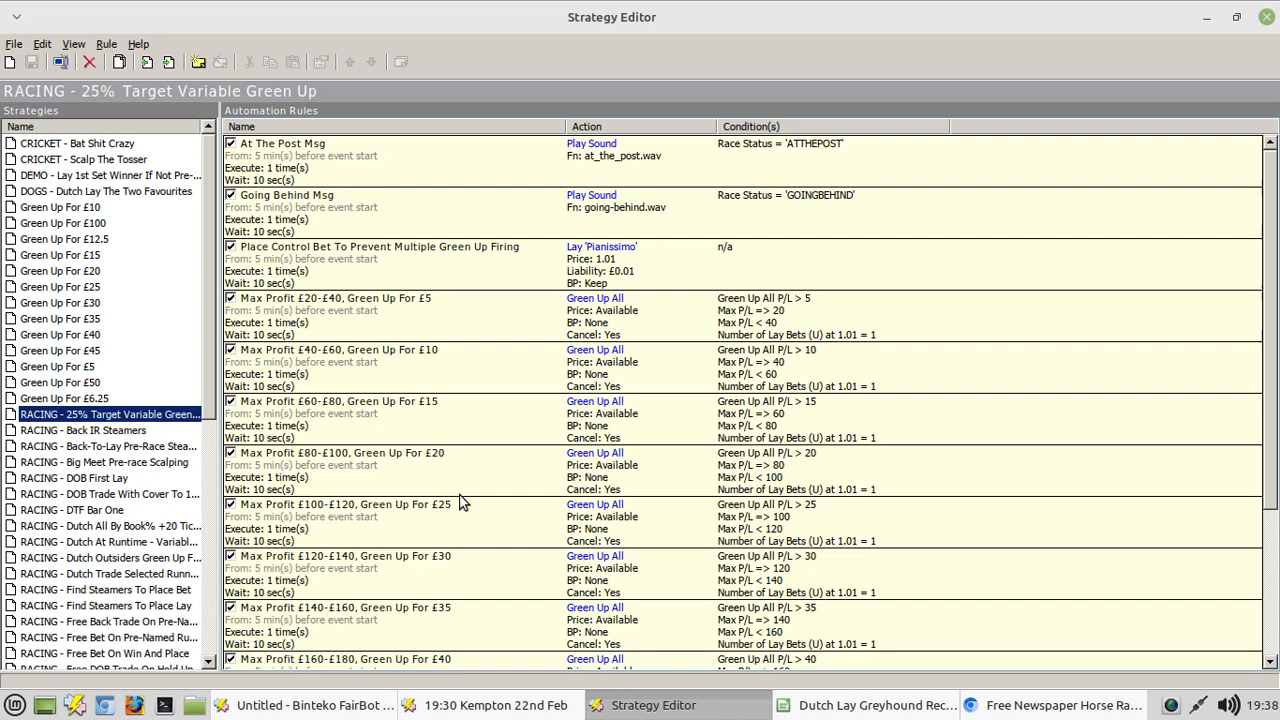
mouse_move(1088, 344)
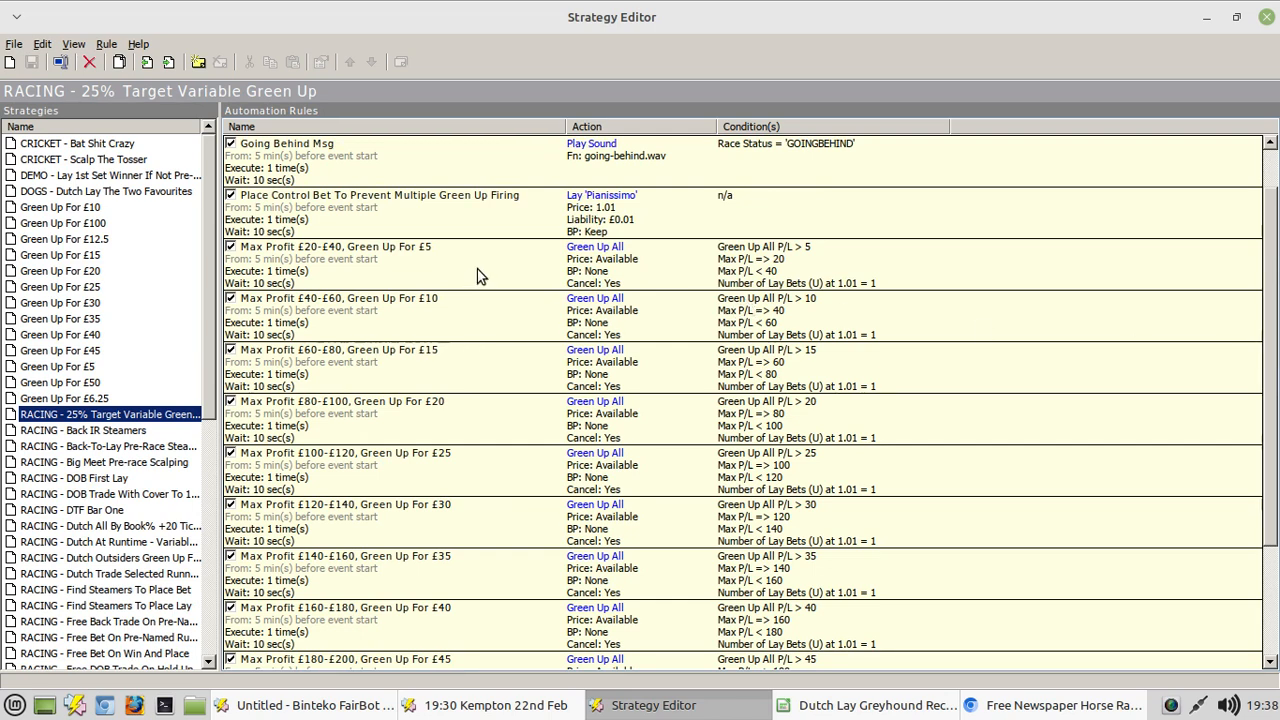
mouse_move(325, 347)
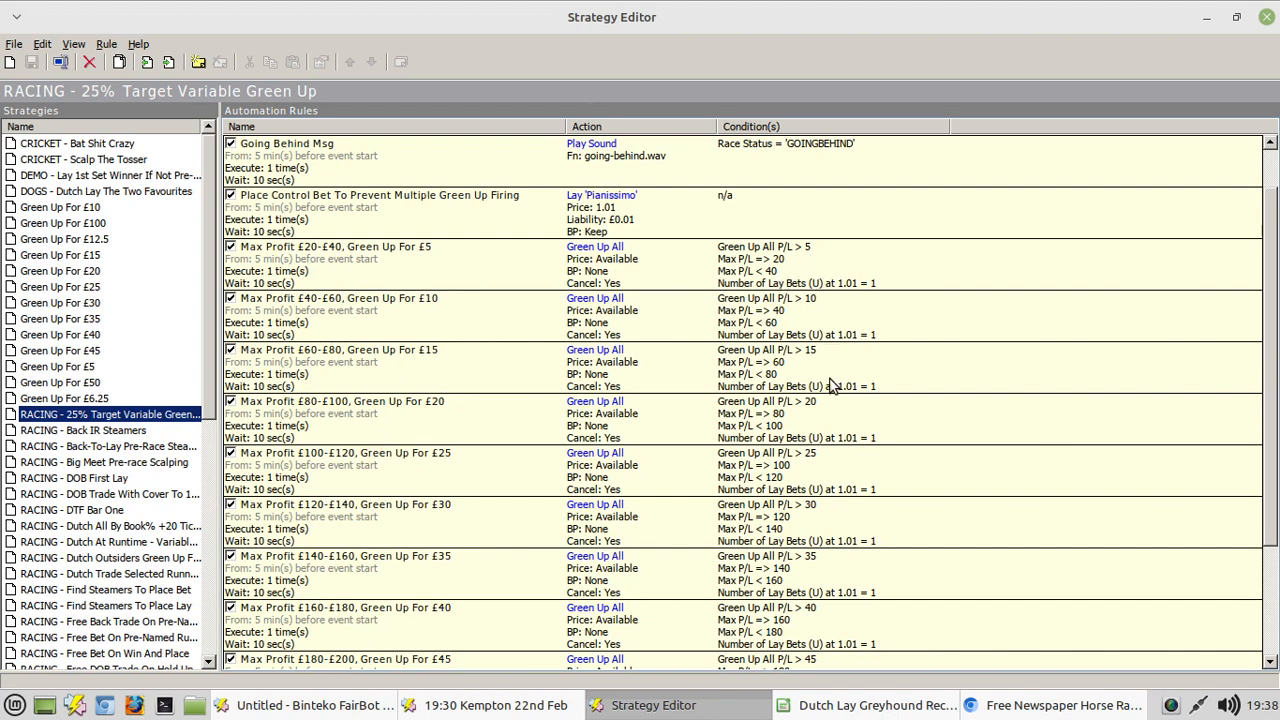
mouse_move(470, 358)
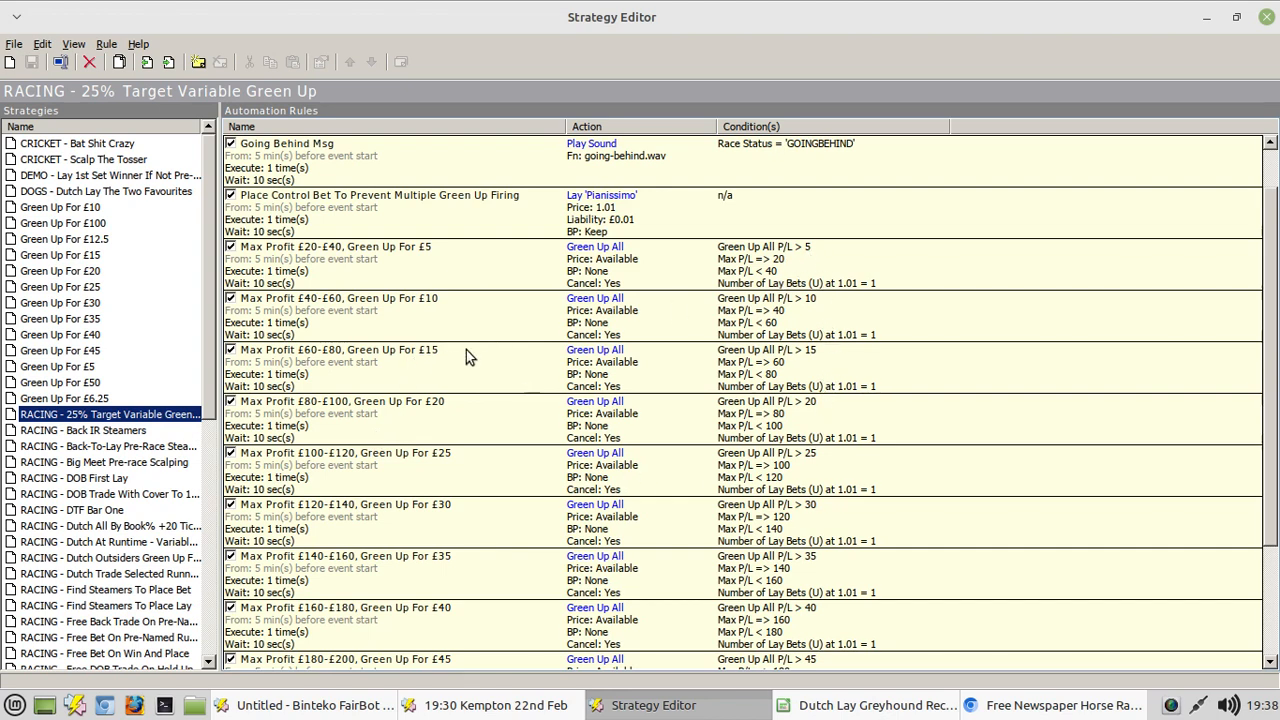
mouse_move(335, 265)
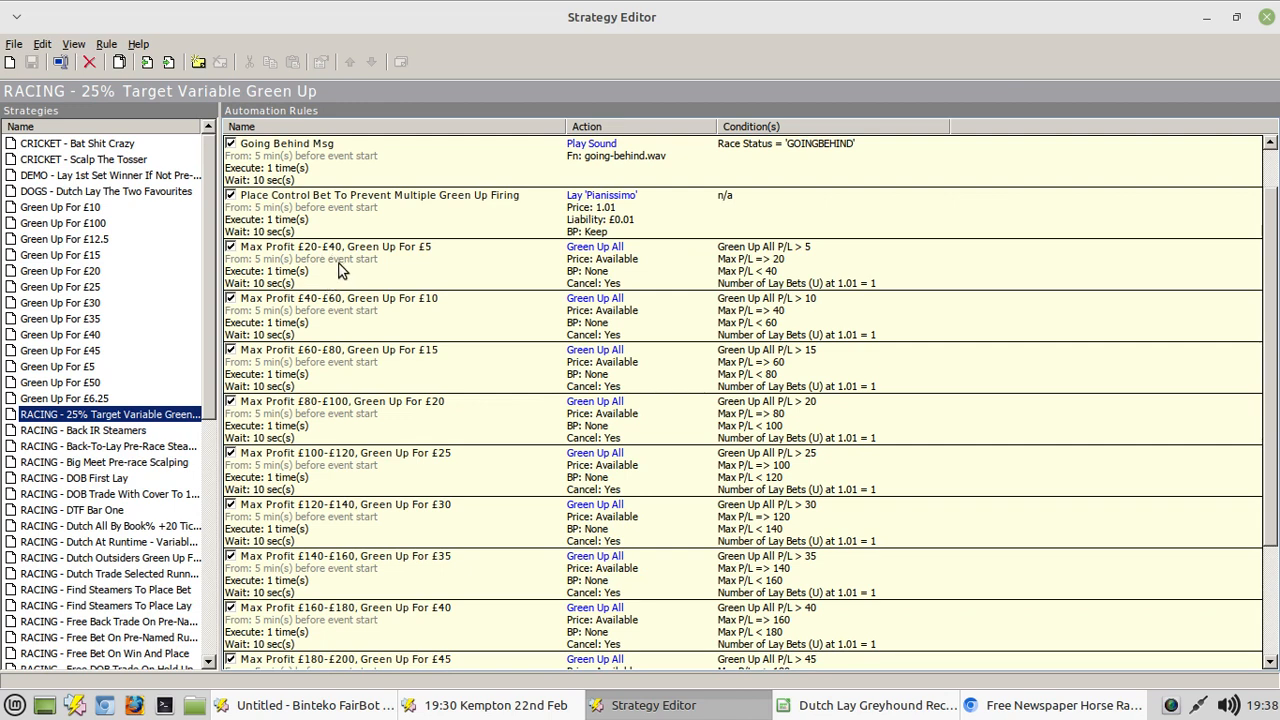
mouse_move(310, 225)
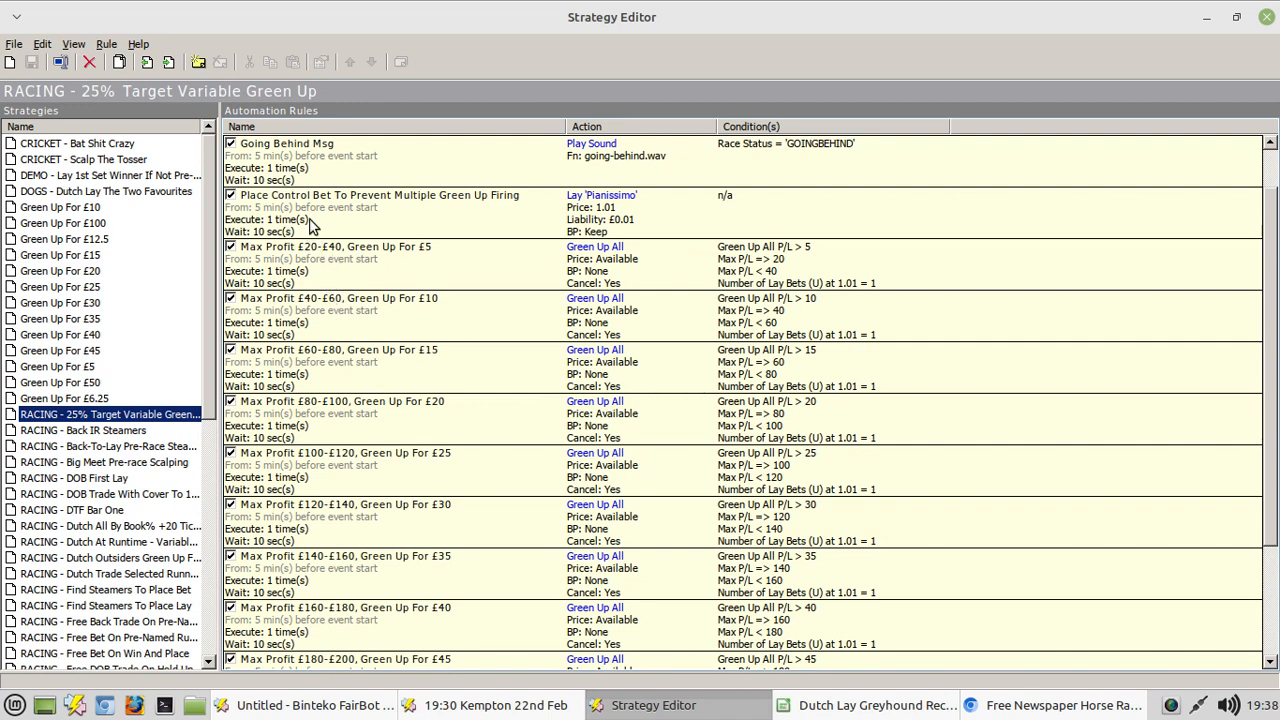
mouse_move(337, 300)
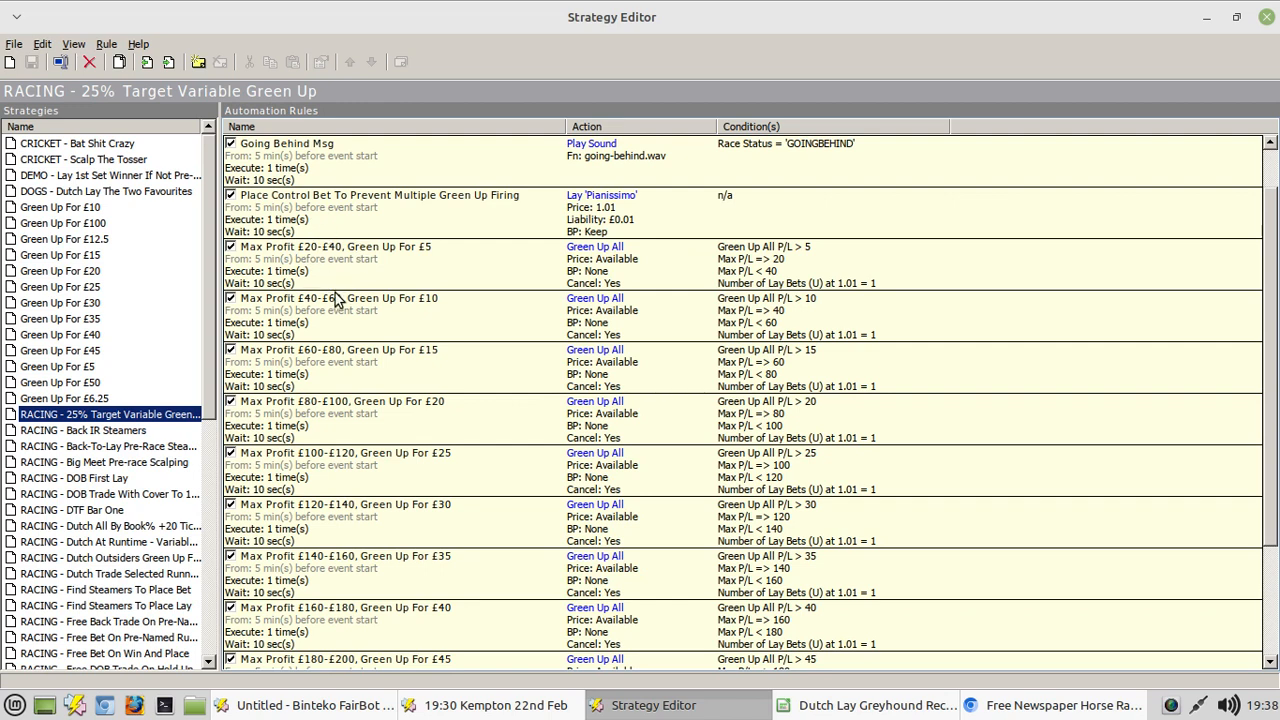
mouse_move(700, 347)
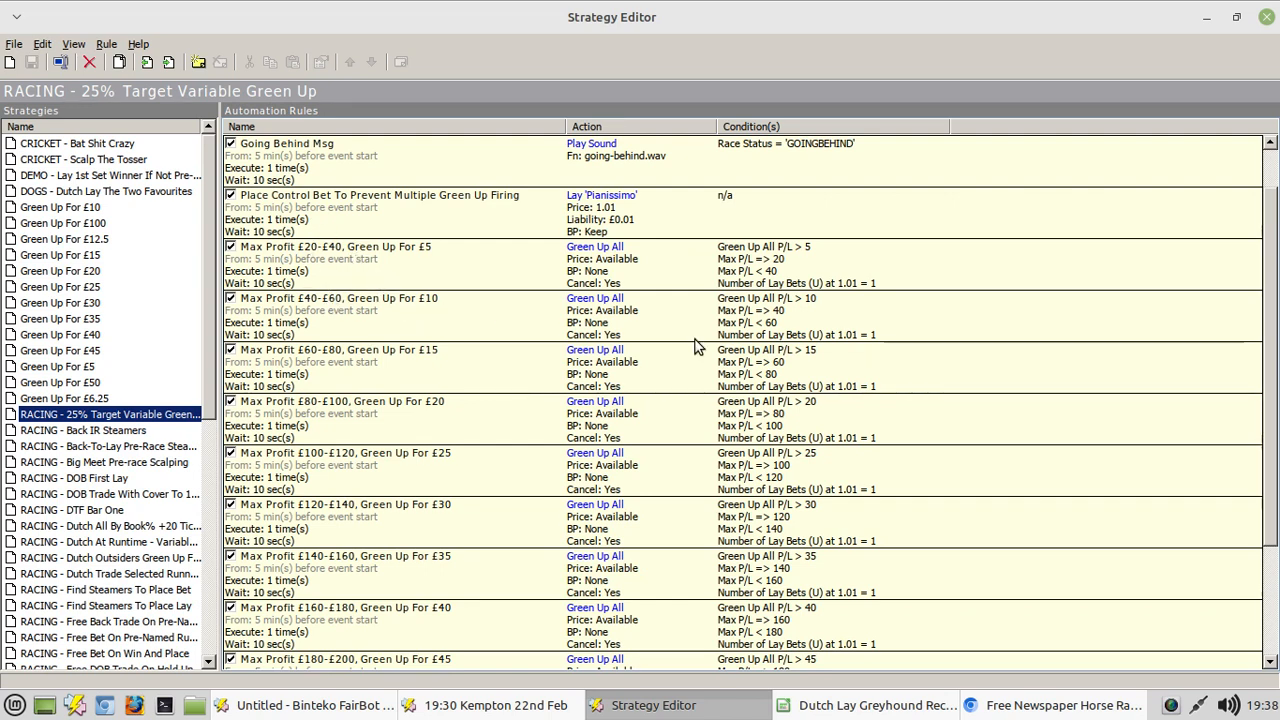
mouse_move(820, 330)
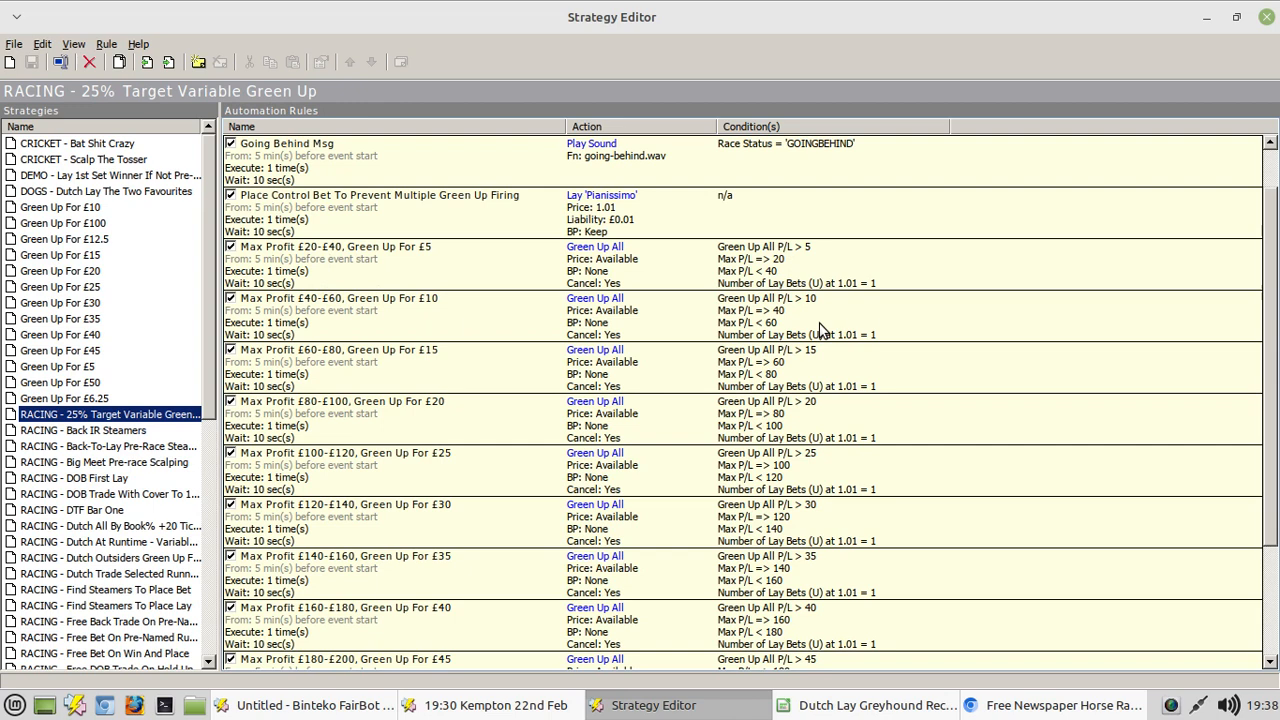
mouse_move(308, 368)
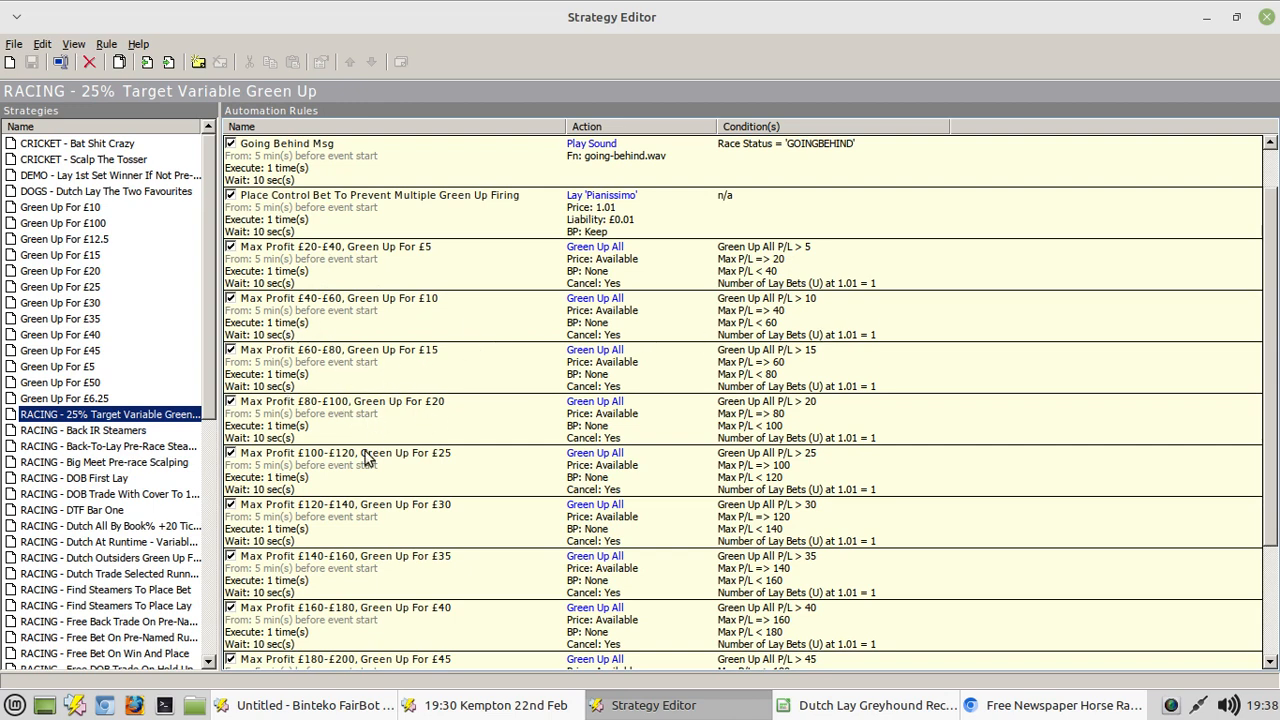
scroll("down", 3)
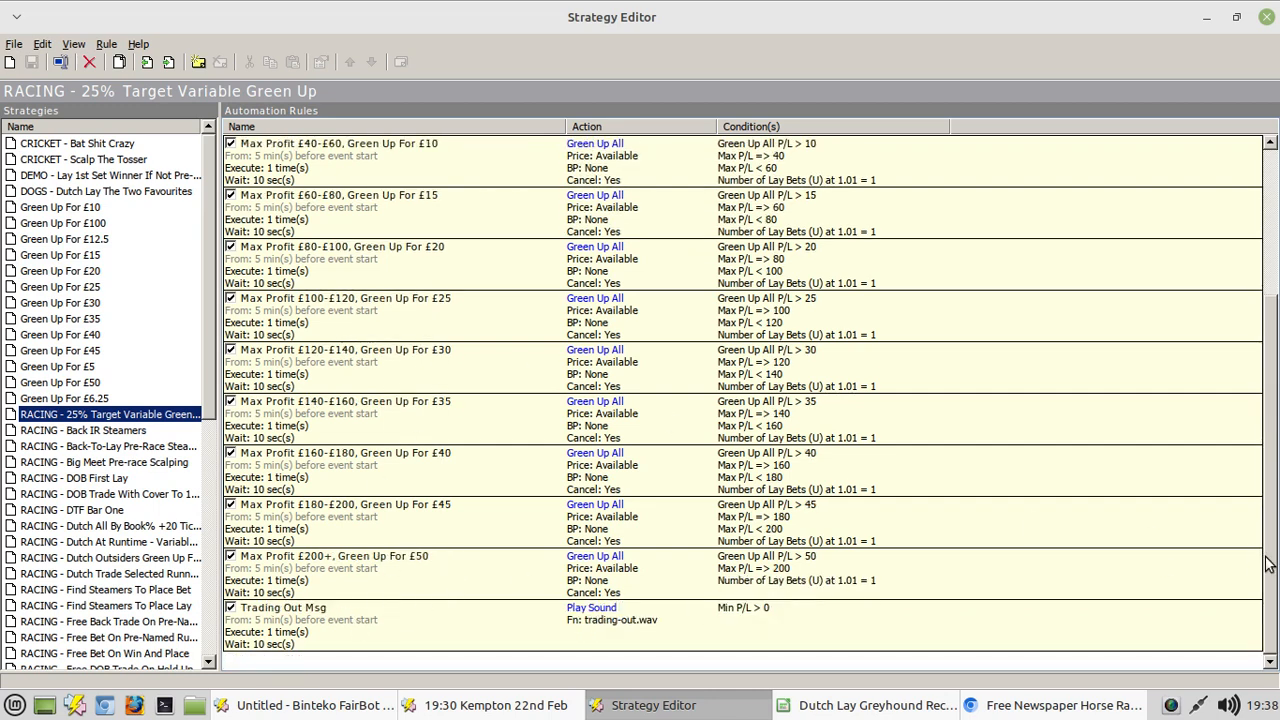
Step: Scroll the rules list back up to At The Post Msg and the £140–£160 band
scroll("up", 3)
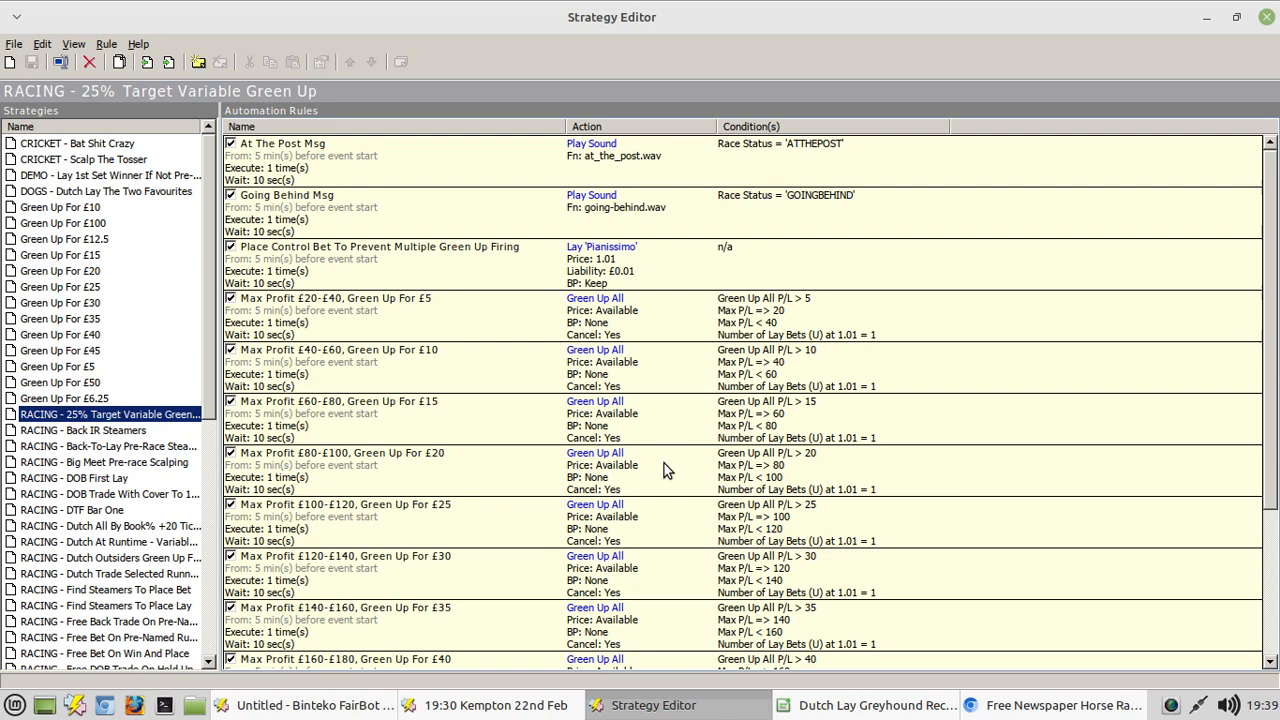
mouse_move(1131, 225)
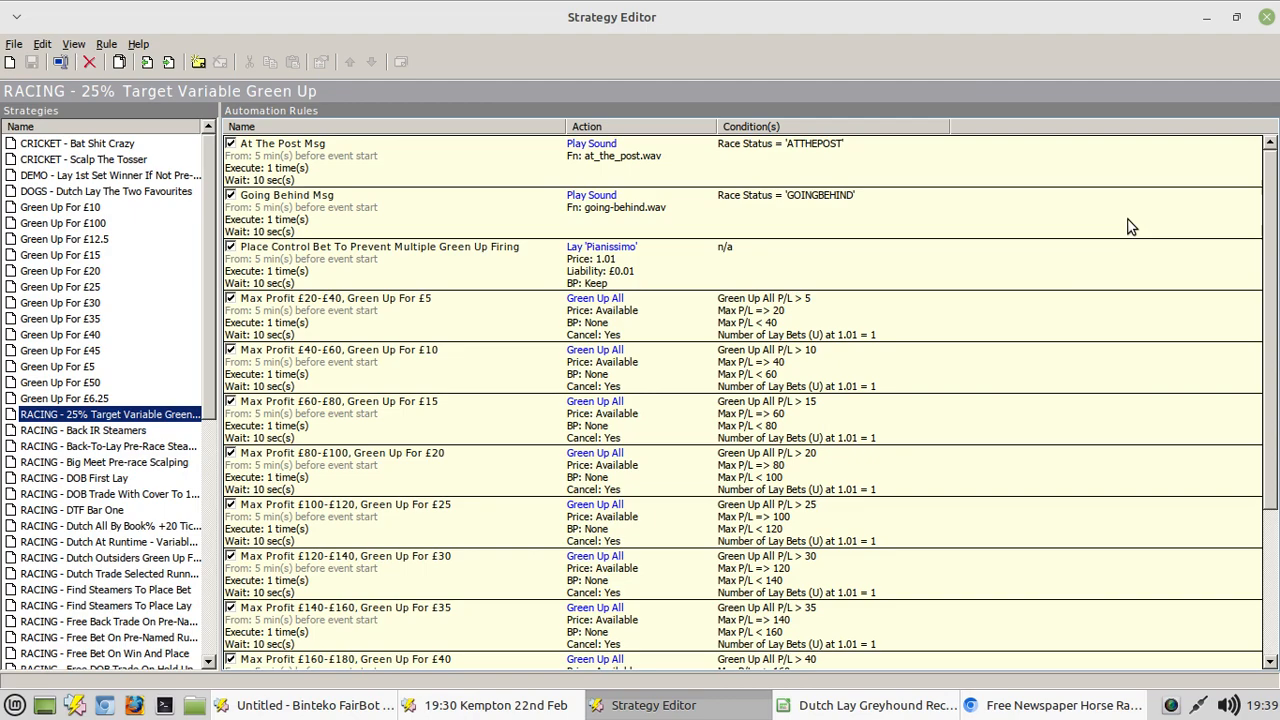